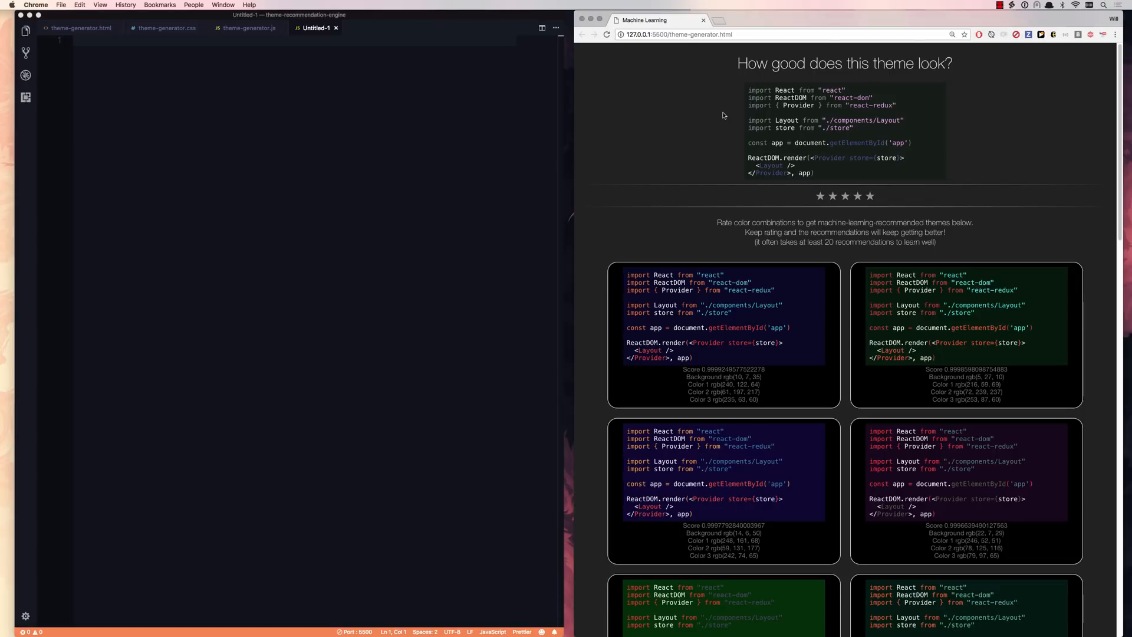
mouse_move(994, 246)
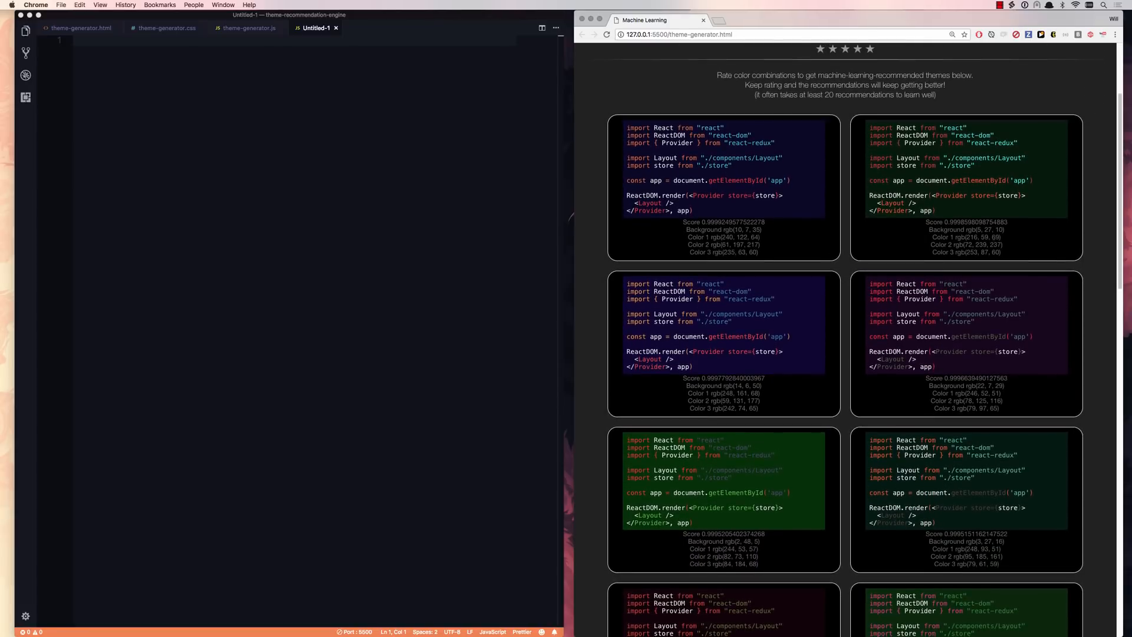
Give the sample theme a one-star rating on the theme-generator page.
scroll(down, 3)
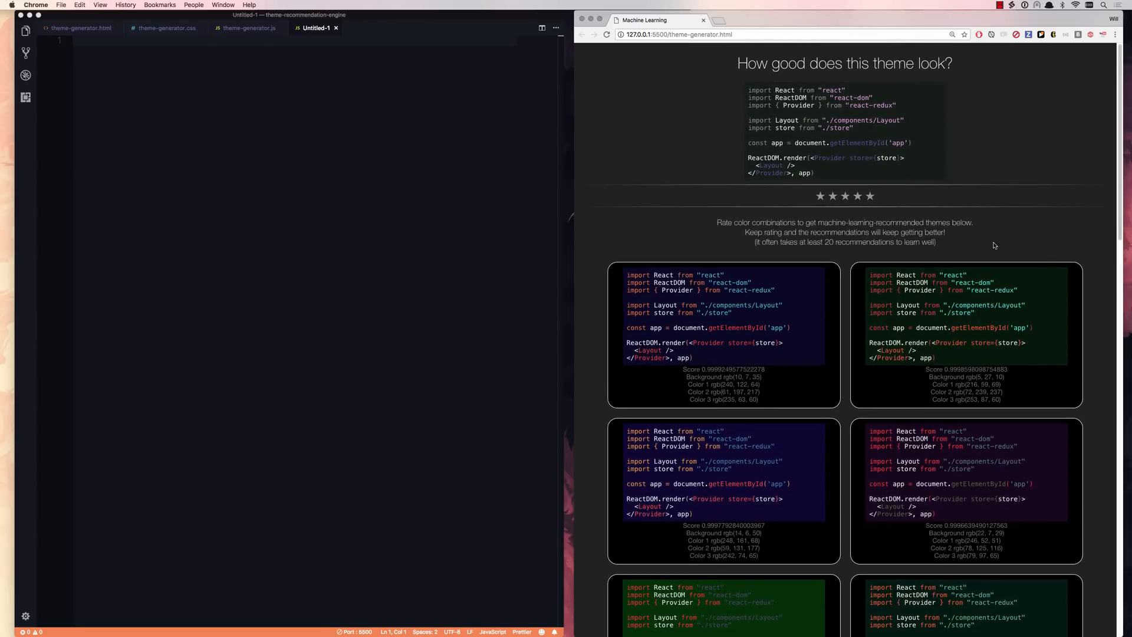
click(820, 196)
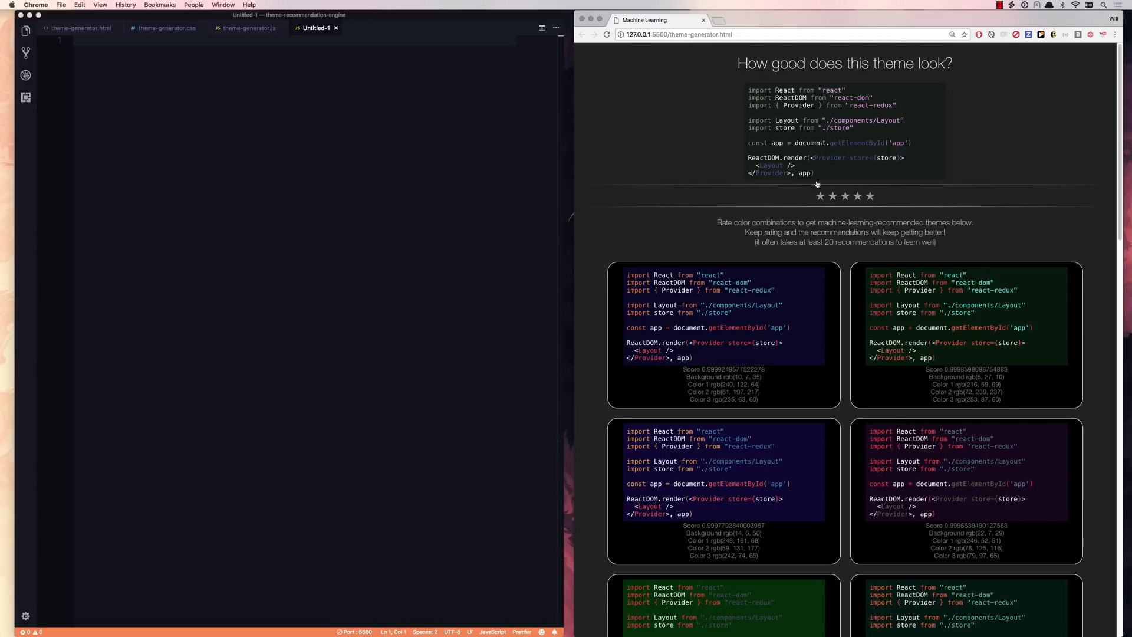
click(820, 196)
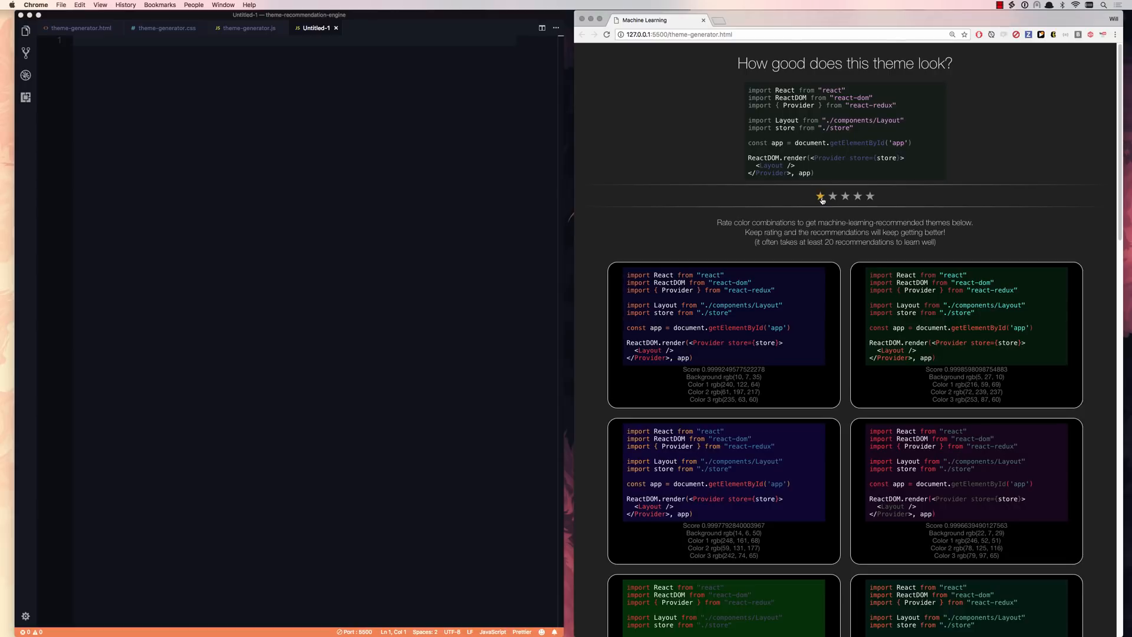
click(819, 195)
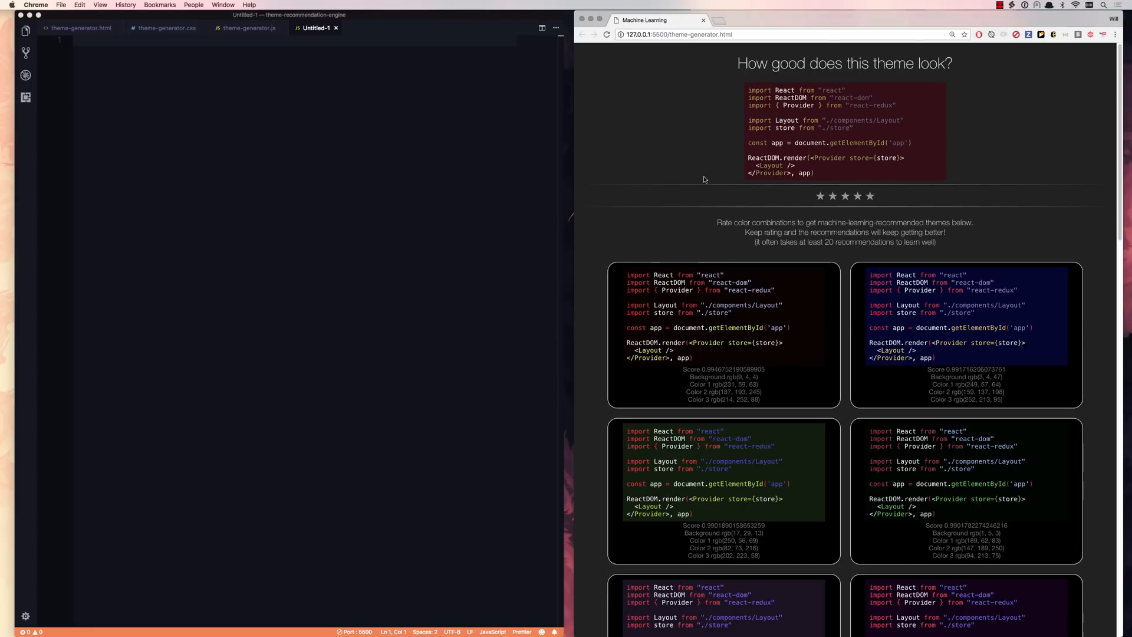
mouse_move(501, 152)
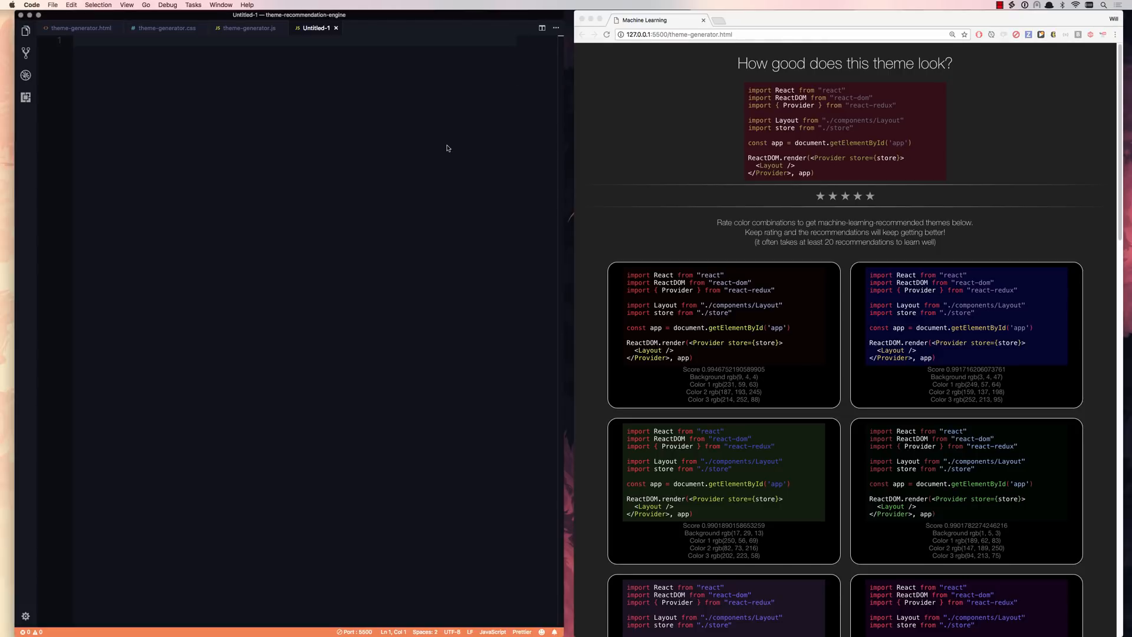
mouse_move(411, 130)
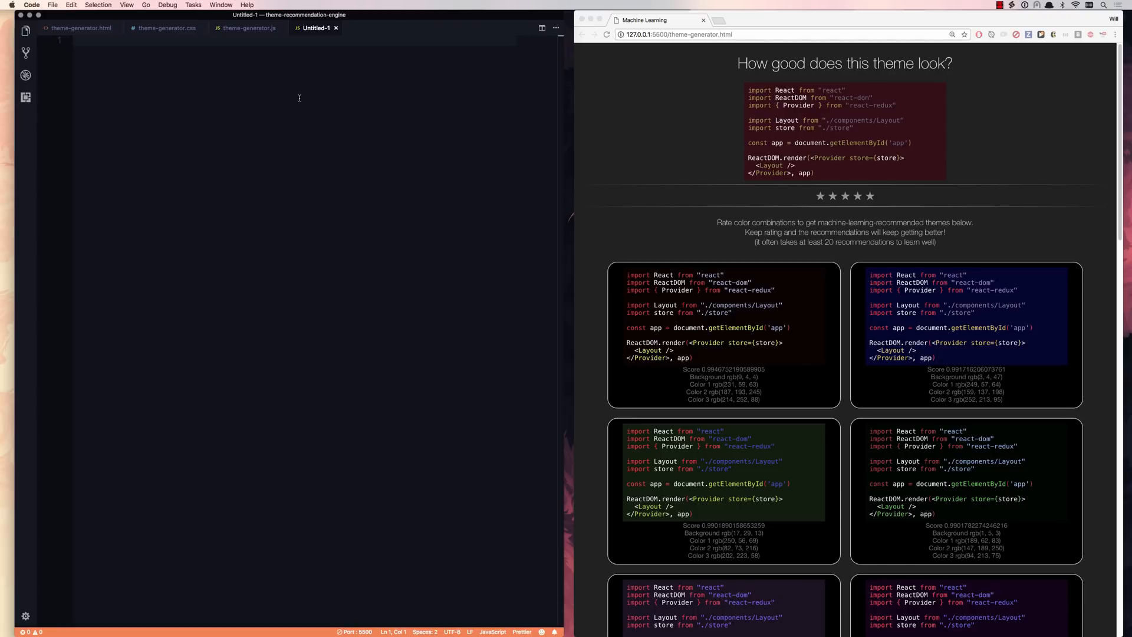
Write const net = new brain.NeuralNetwork() and a net.train call with empty input and output arrays.
text(const net = new brain.NeuralNetwork()
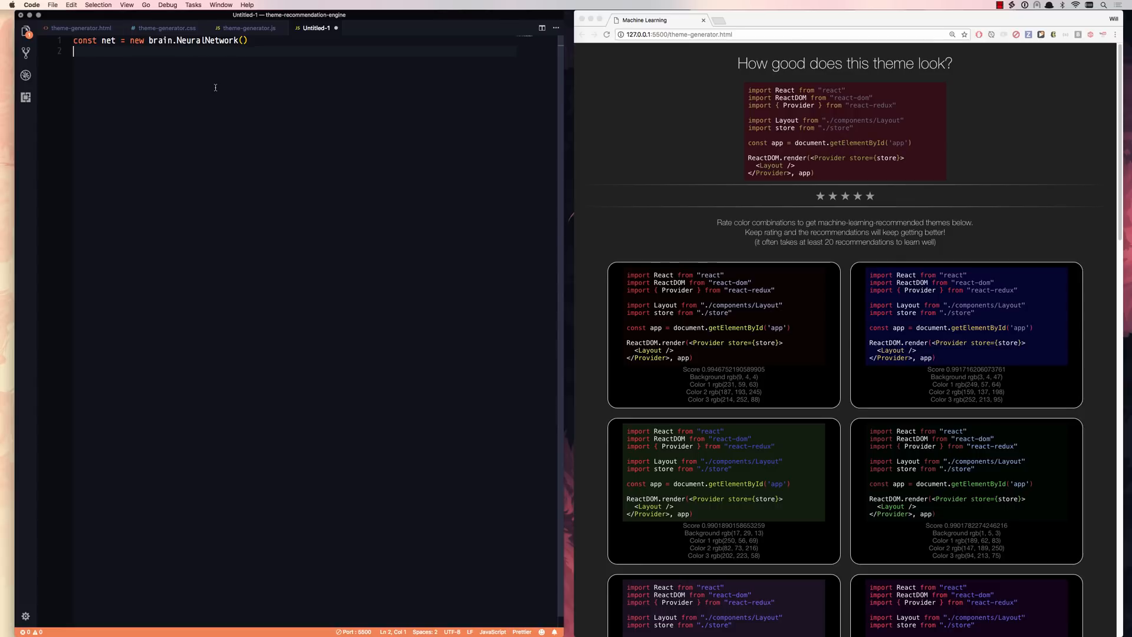
text(net.train())
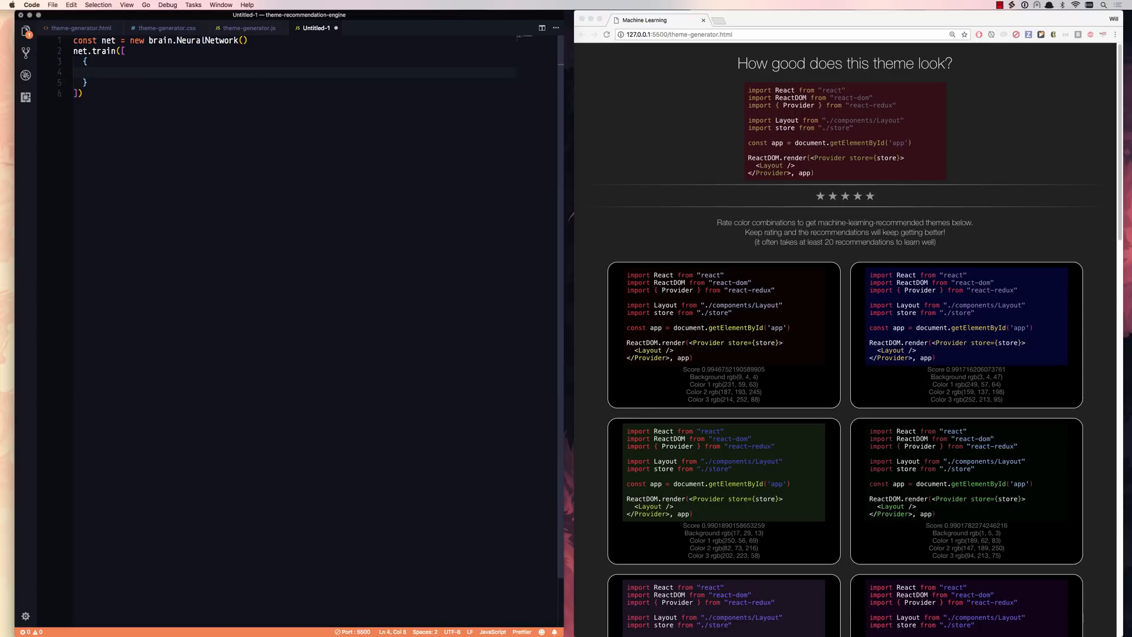
text(input: [)
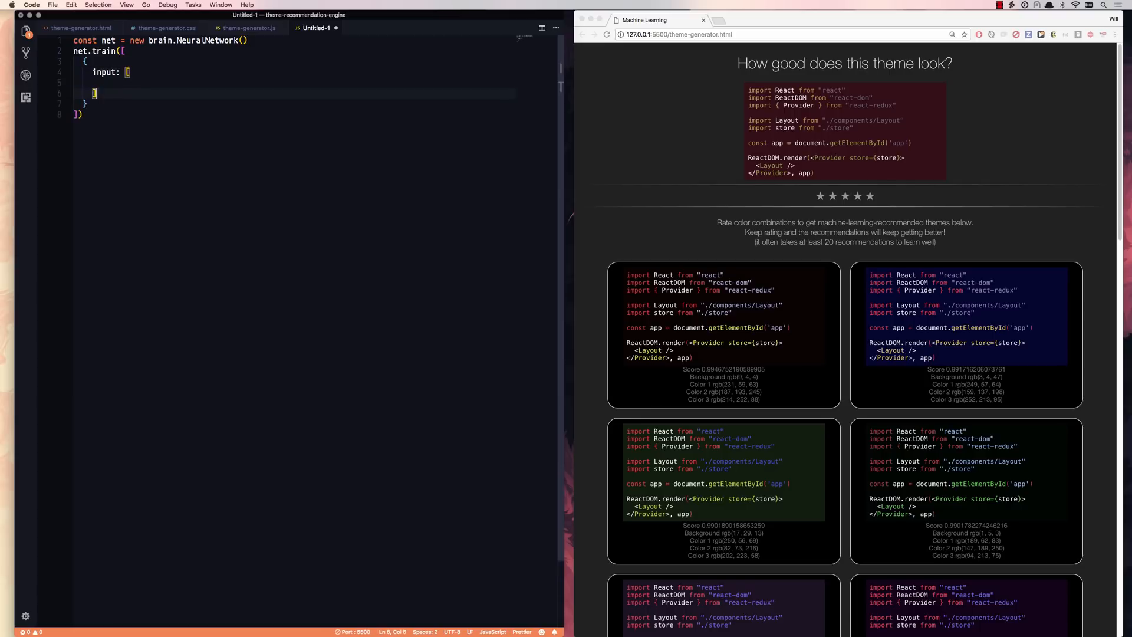
text(output: [])
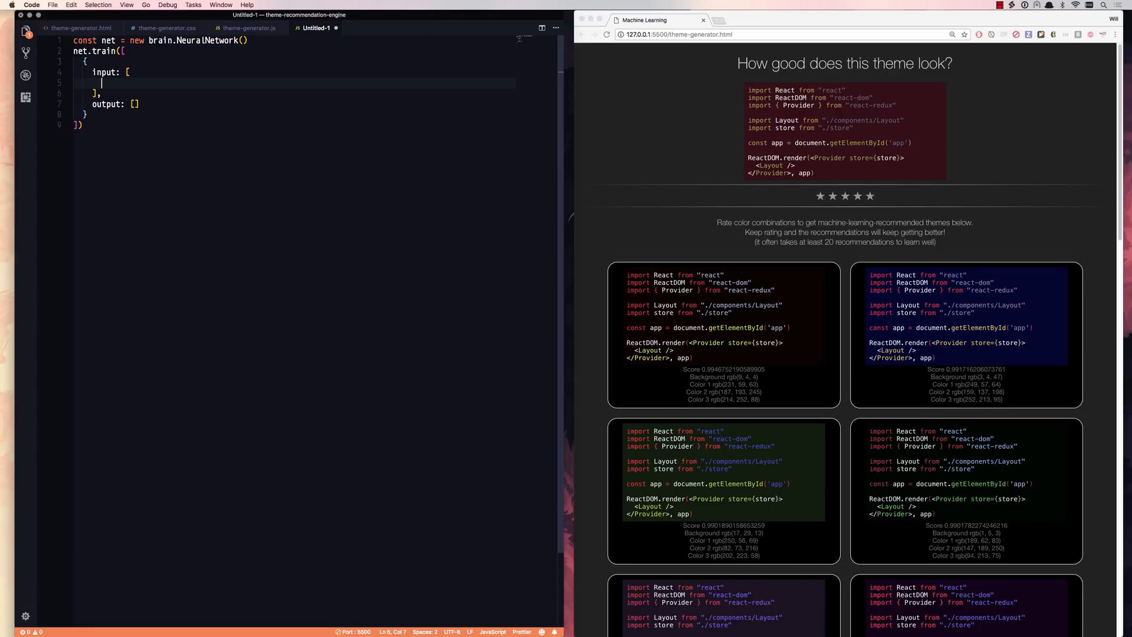
mouse_move(927, 103)
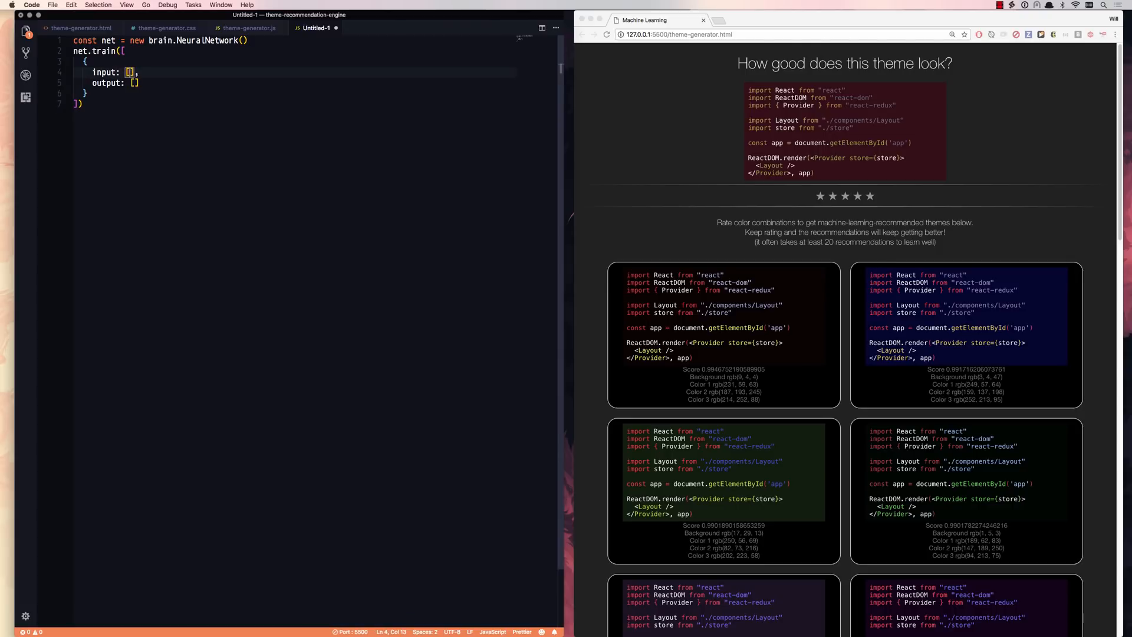
Fill the input array with twelve zeros, set output to [0], and highlight the example's parts.
text(0,0,0,0,0,0,0,0,0,0,0,0)
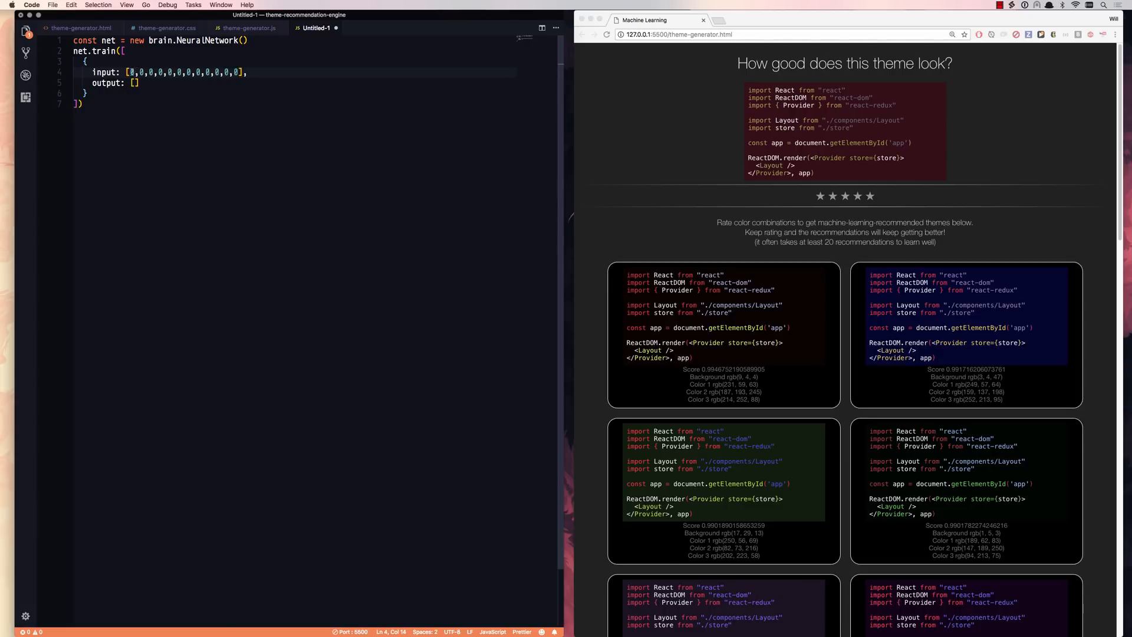
drag(148, 72, 246, 72)
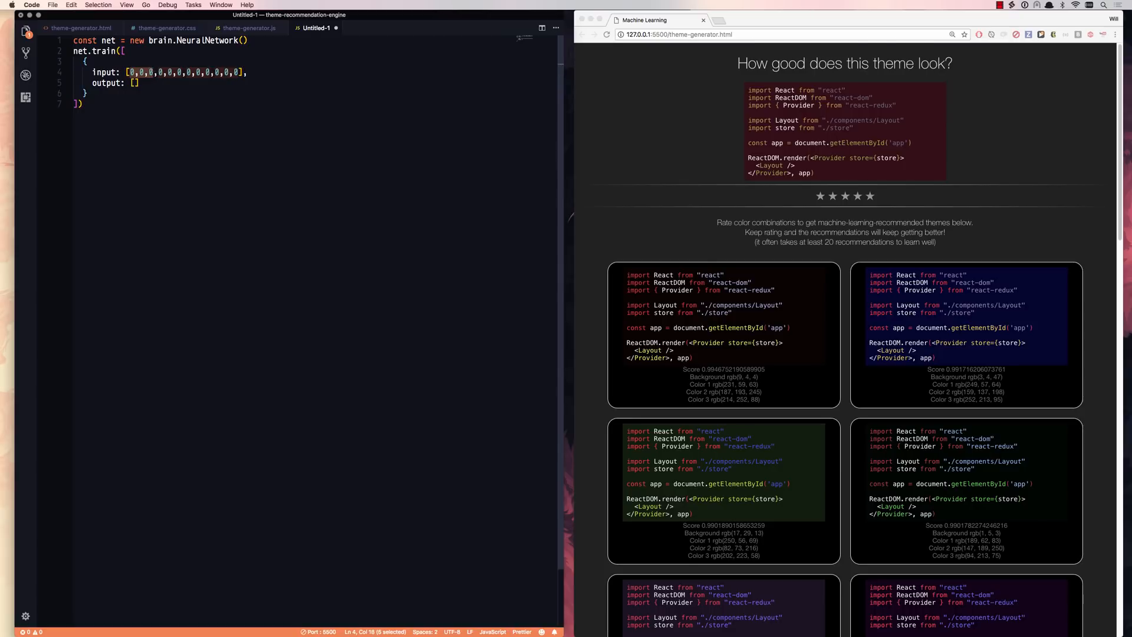
drag(130, 72, 241, 72)
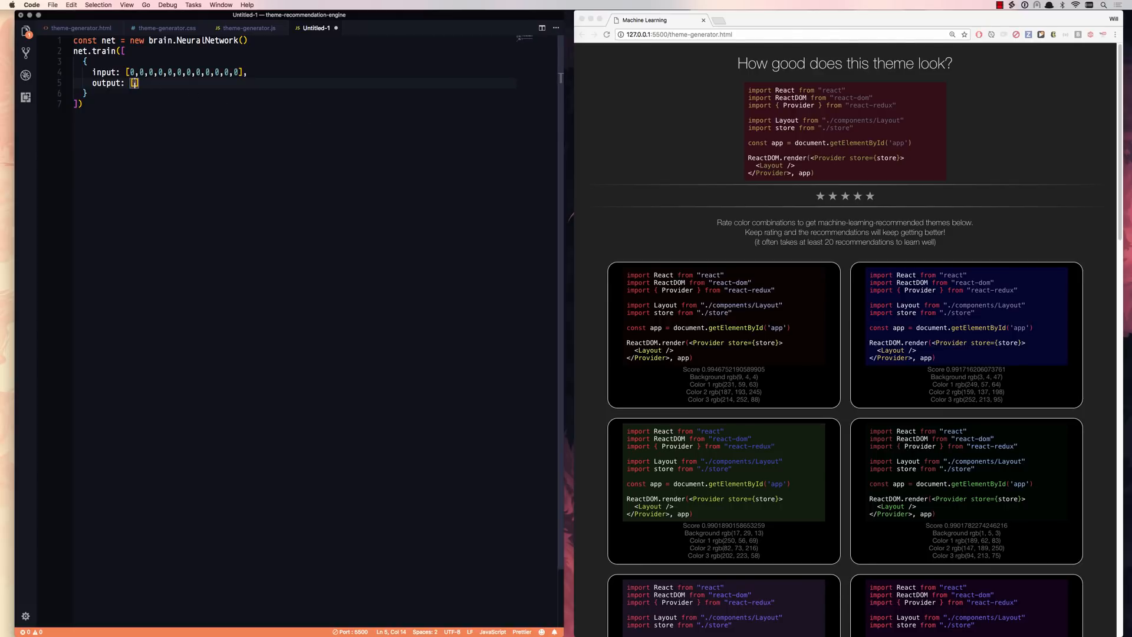
text(0)
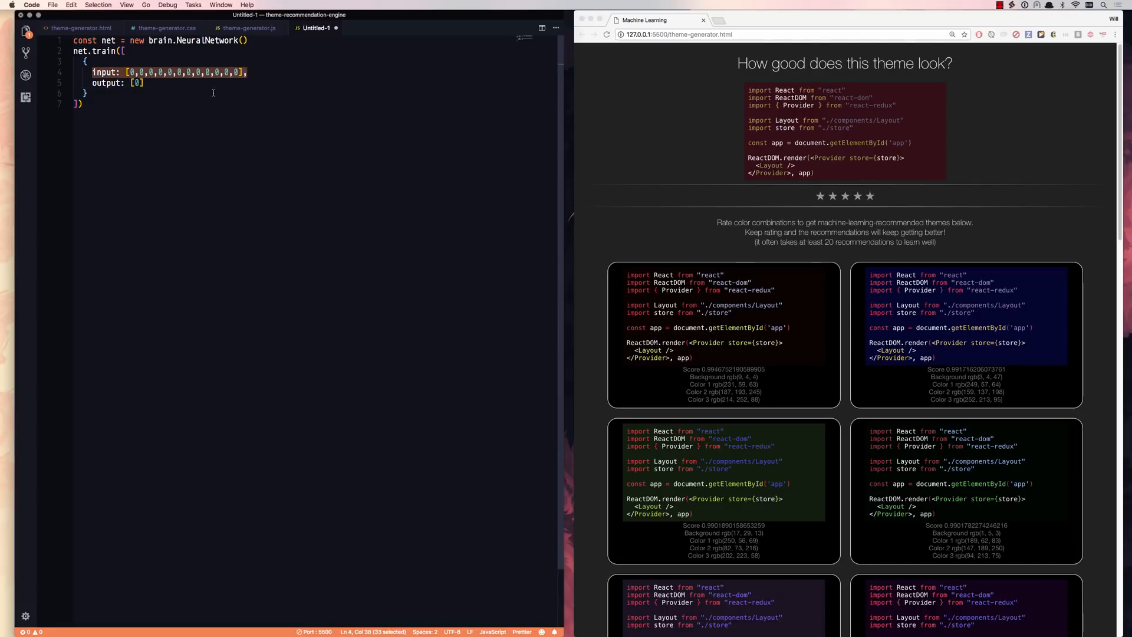
click(112, 83)
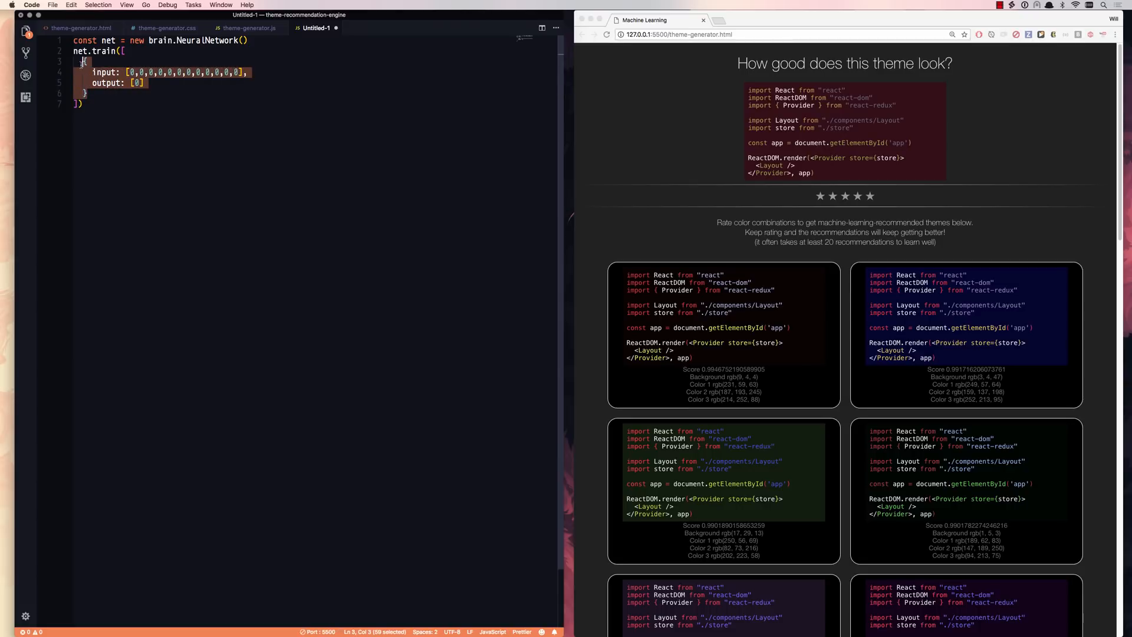
click(85, 103)
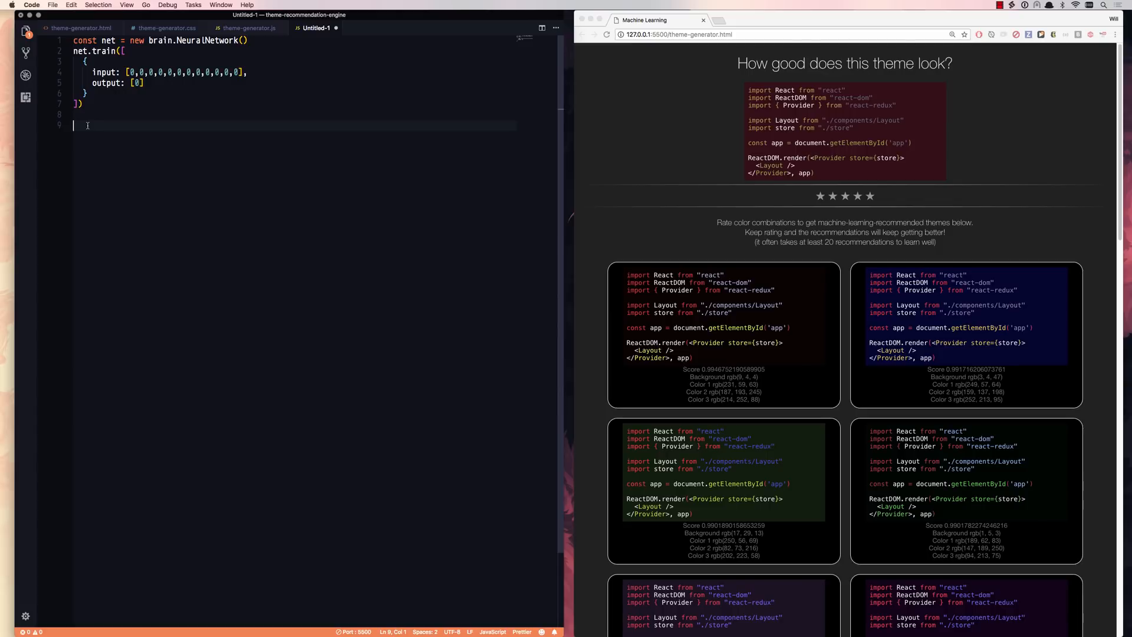
Begin a net.run(theme) call on a new line.
text(net.run()
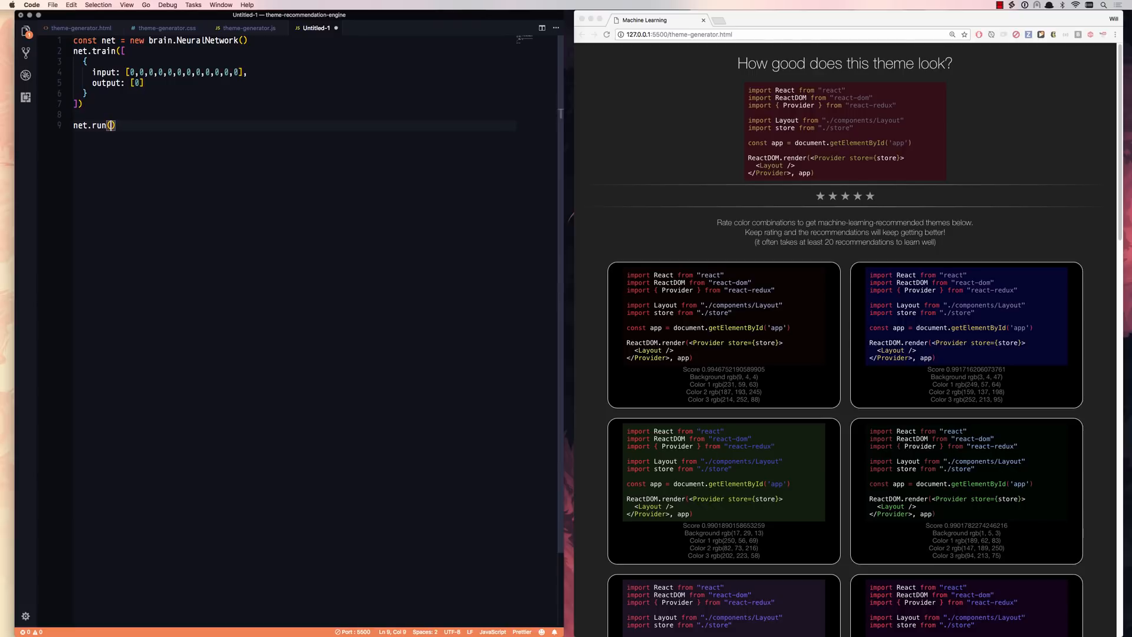
text(theme)
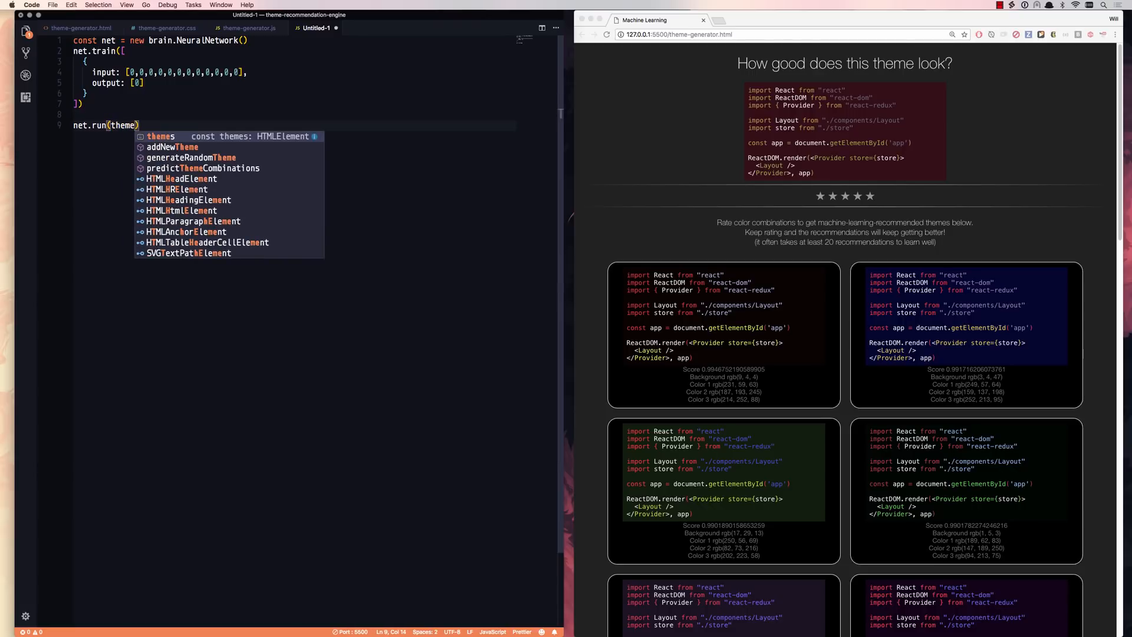
key(Escape)
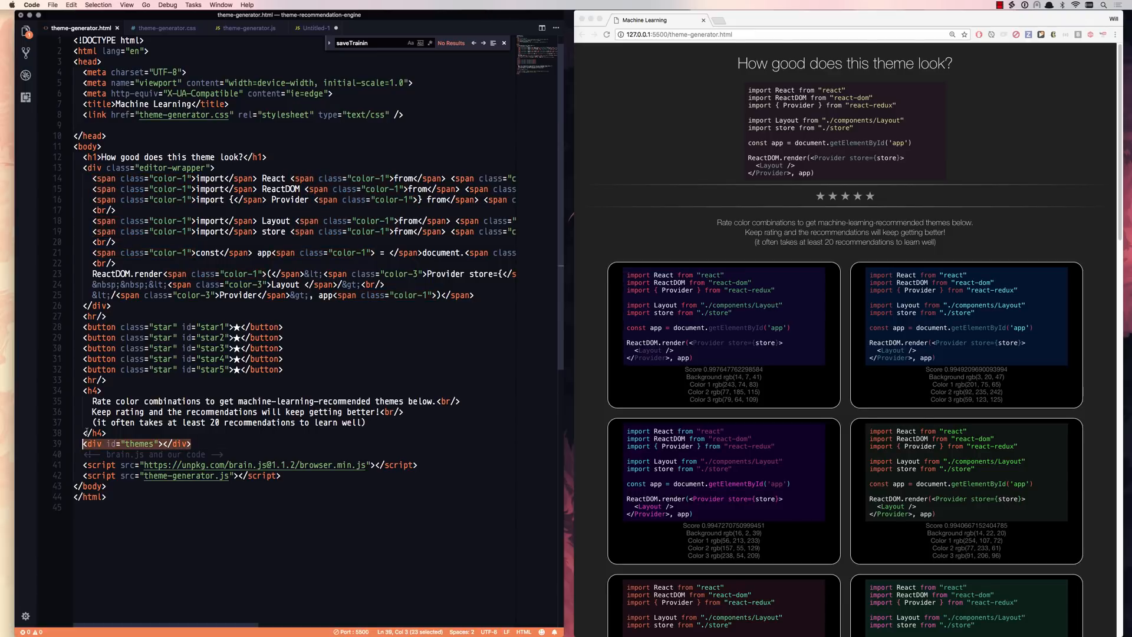
View theme-generator.css, then switch to theme-generator.js.
click(168, 28)
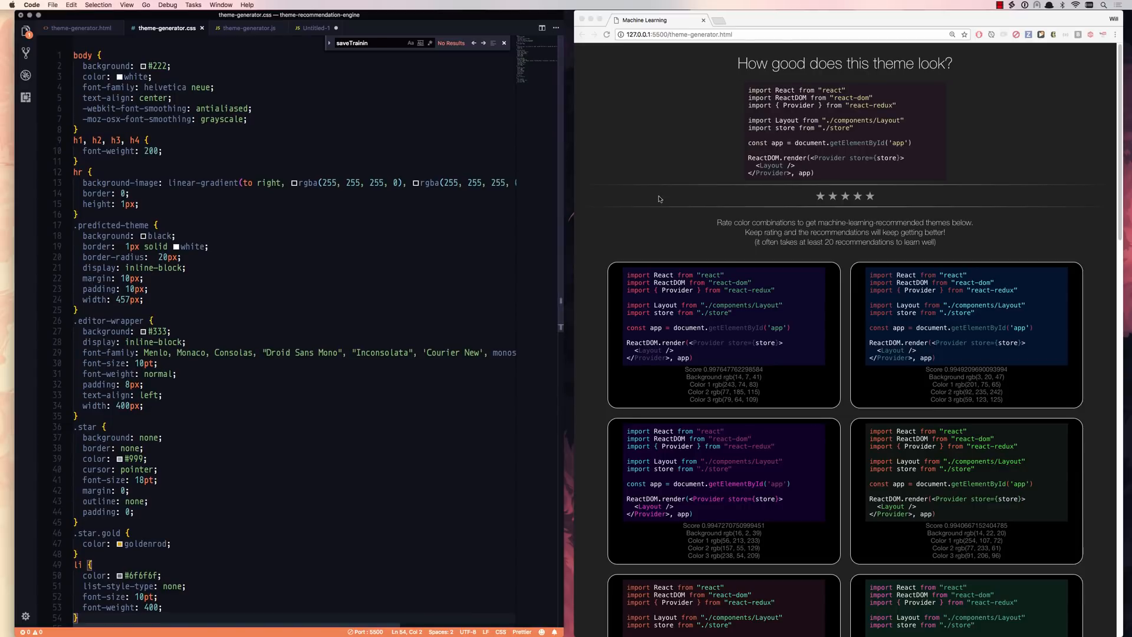
click(249, 28)
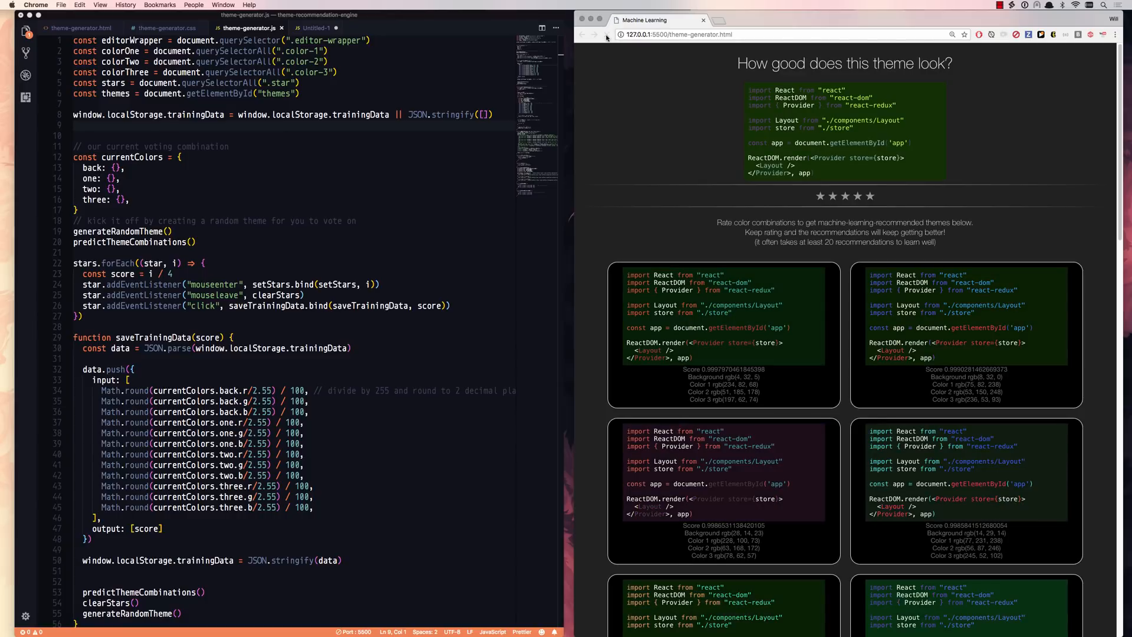
mouse_move(608, 35)
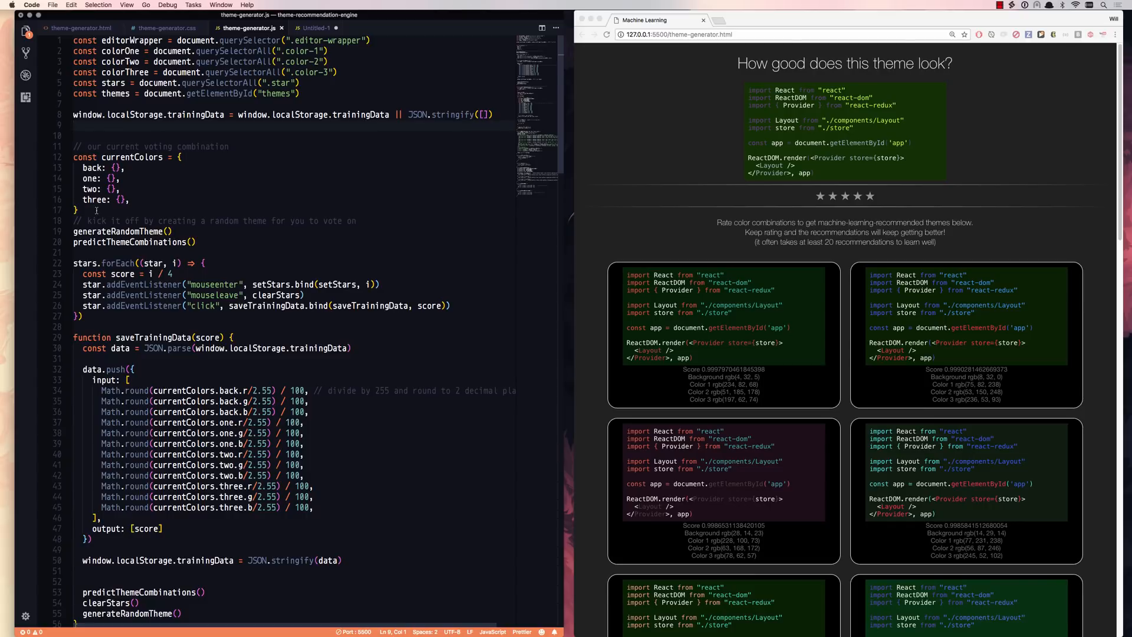
drag(74, 157, 130, 209)
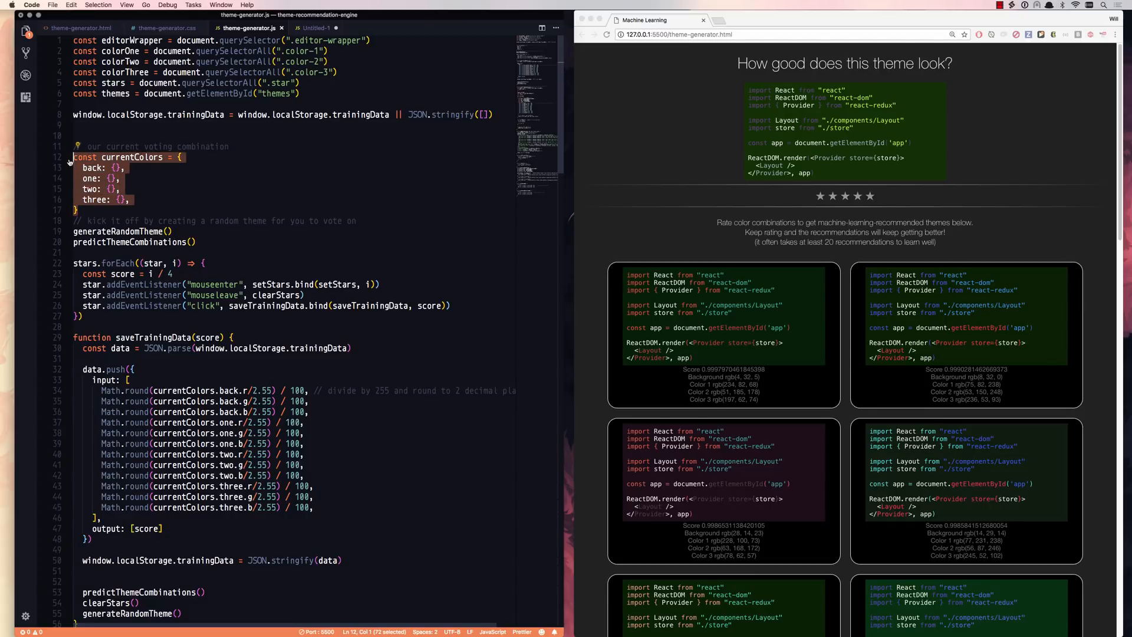
click(116, 168)
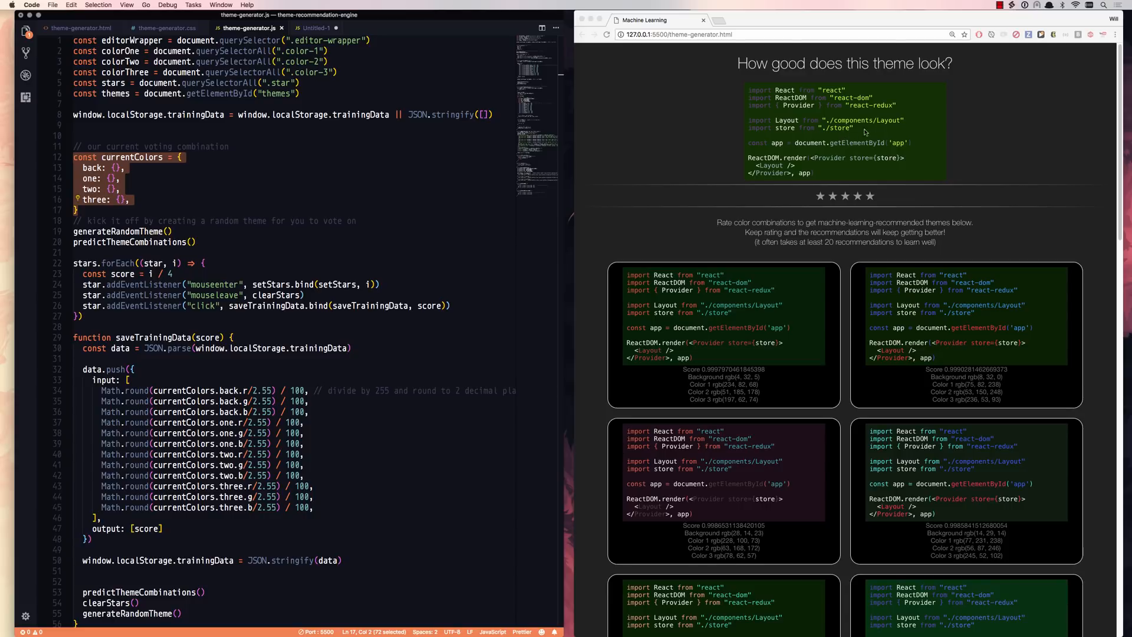
mouse_move(892, 87)
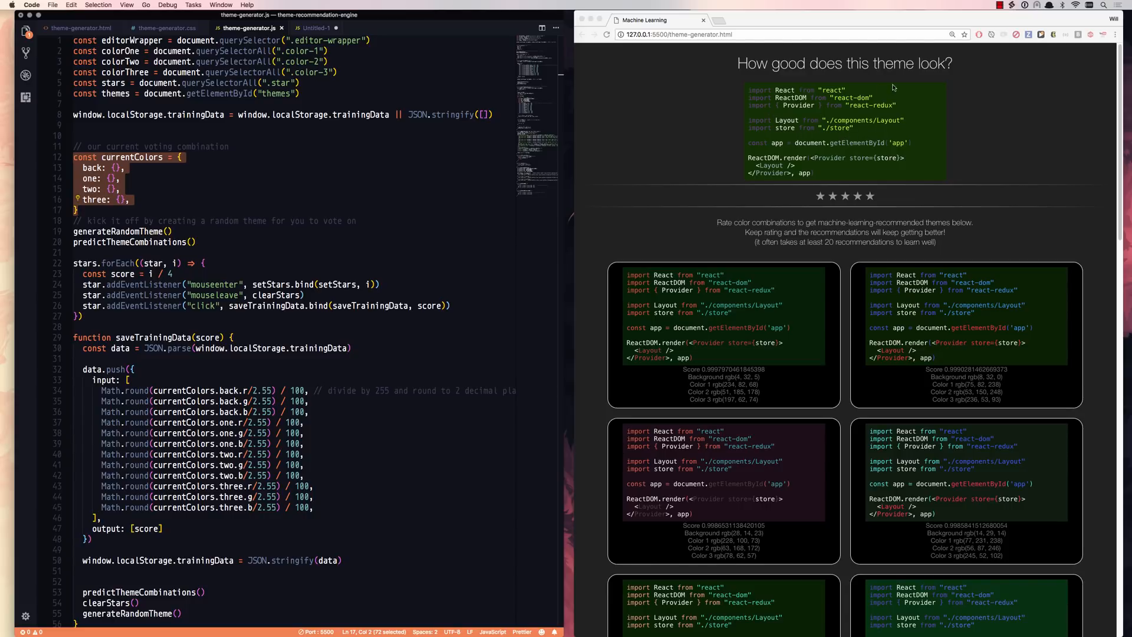
mouse_move(914, 97)
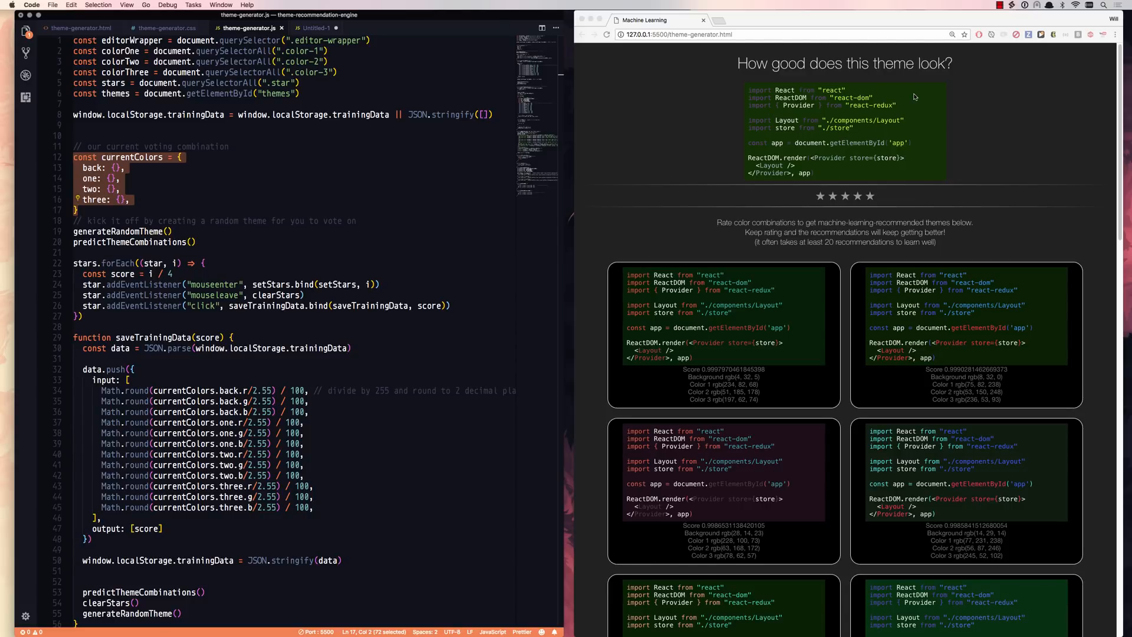
mouse_move(892, 112)
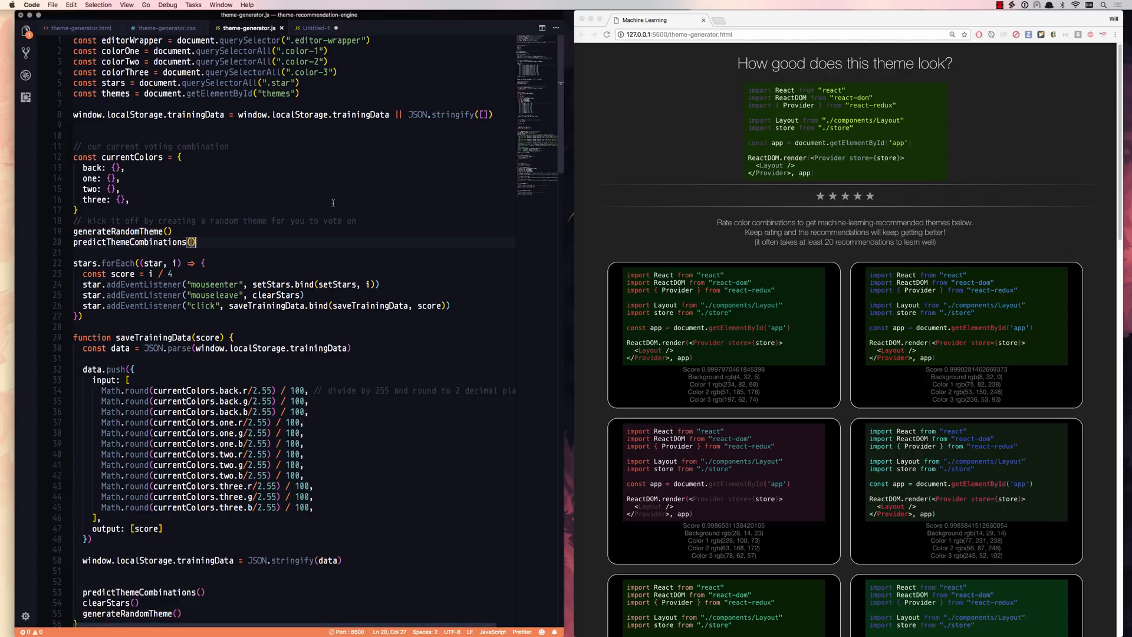
scroll(down, 3)
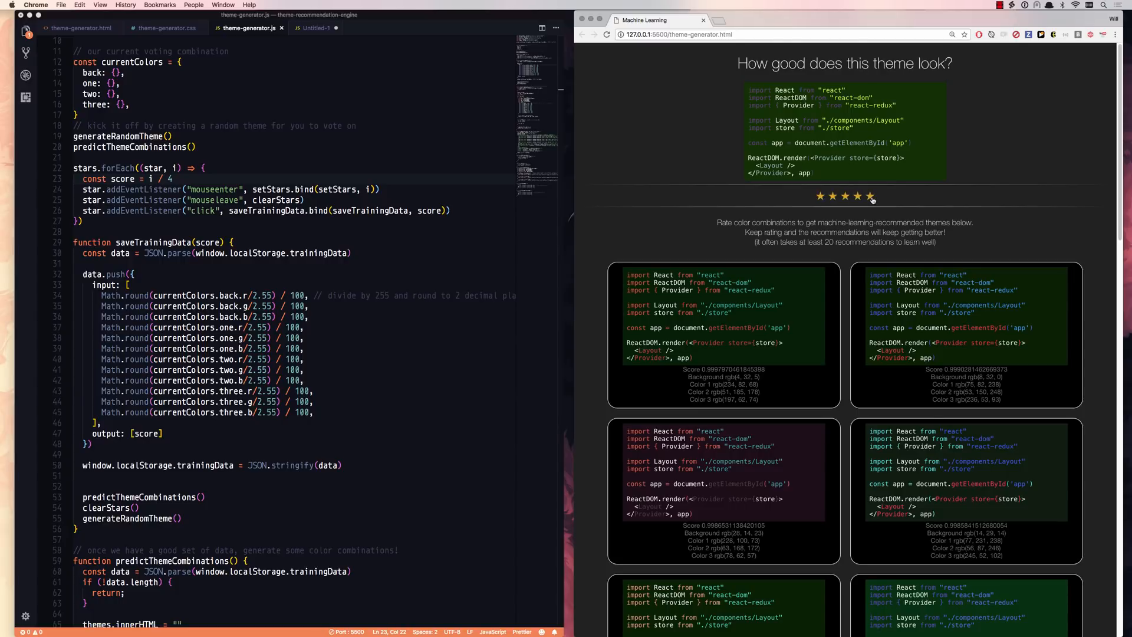
mouse_move(804, 194)
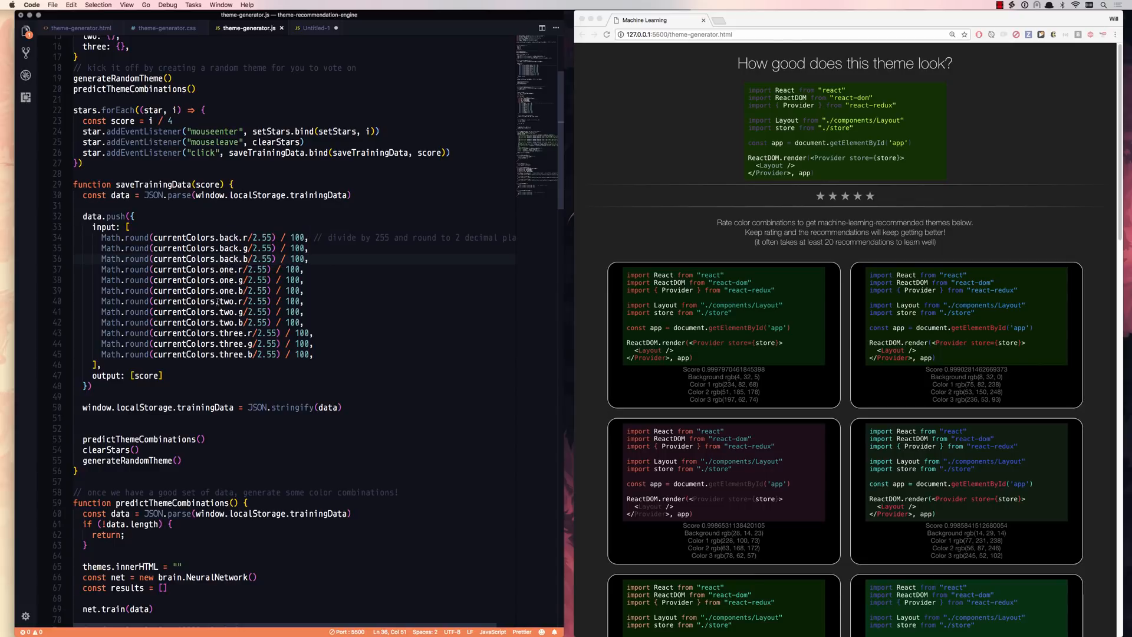
text(any)
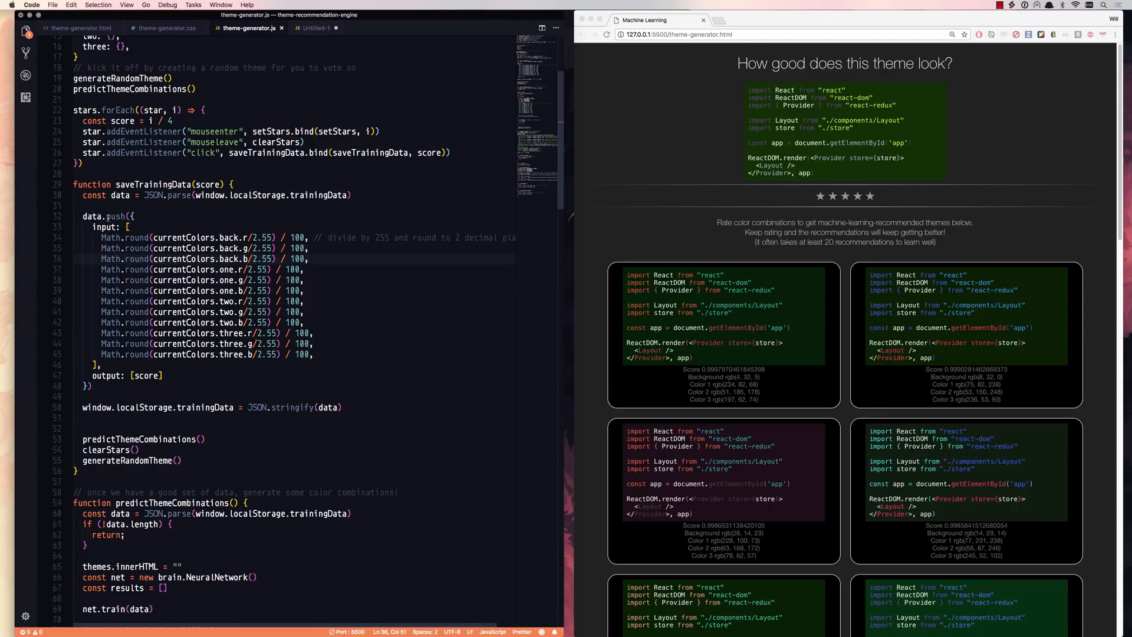
mouse_move(110, 237)
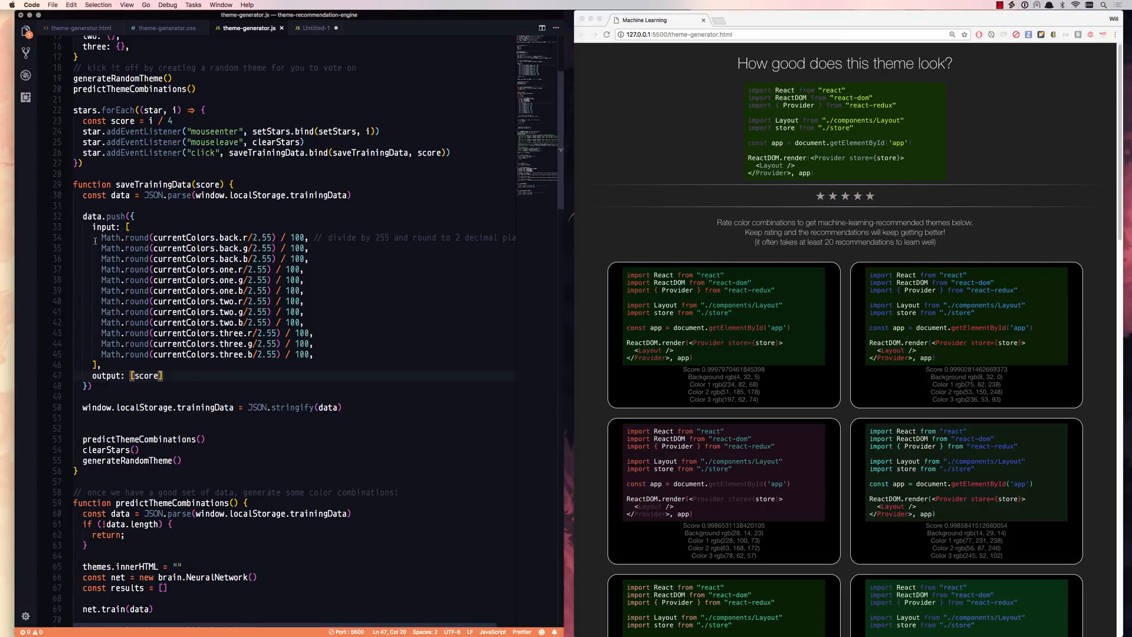
drag(78, 238, 312, 322)
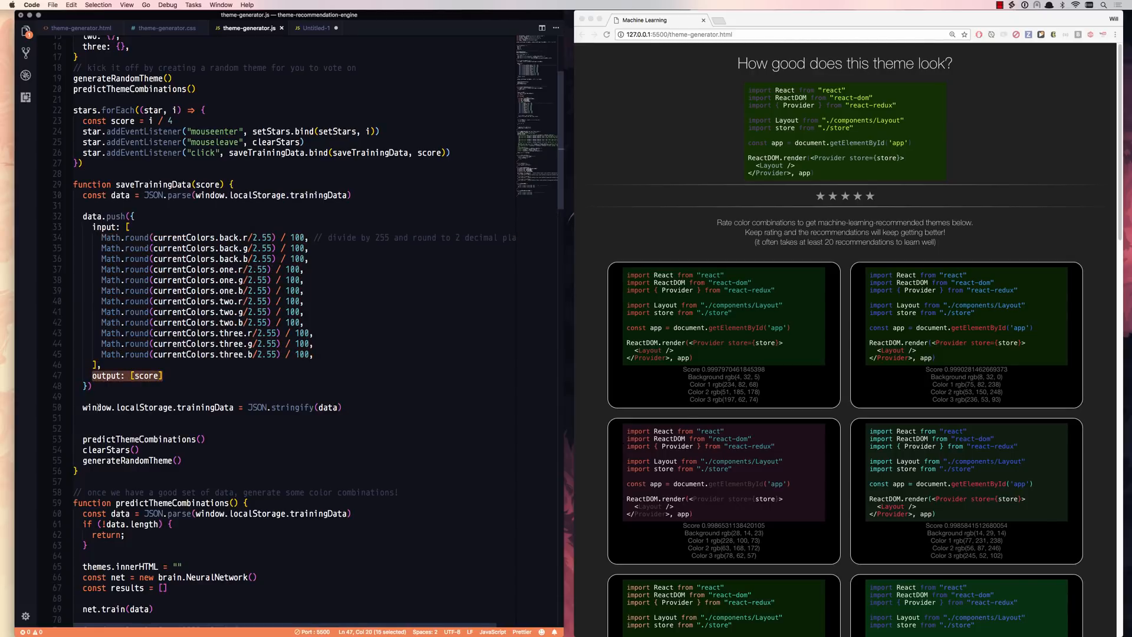
Scroll down to the predictThemeCombinations function.
scroll(down, 3)
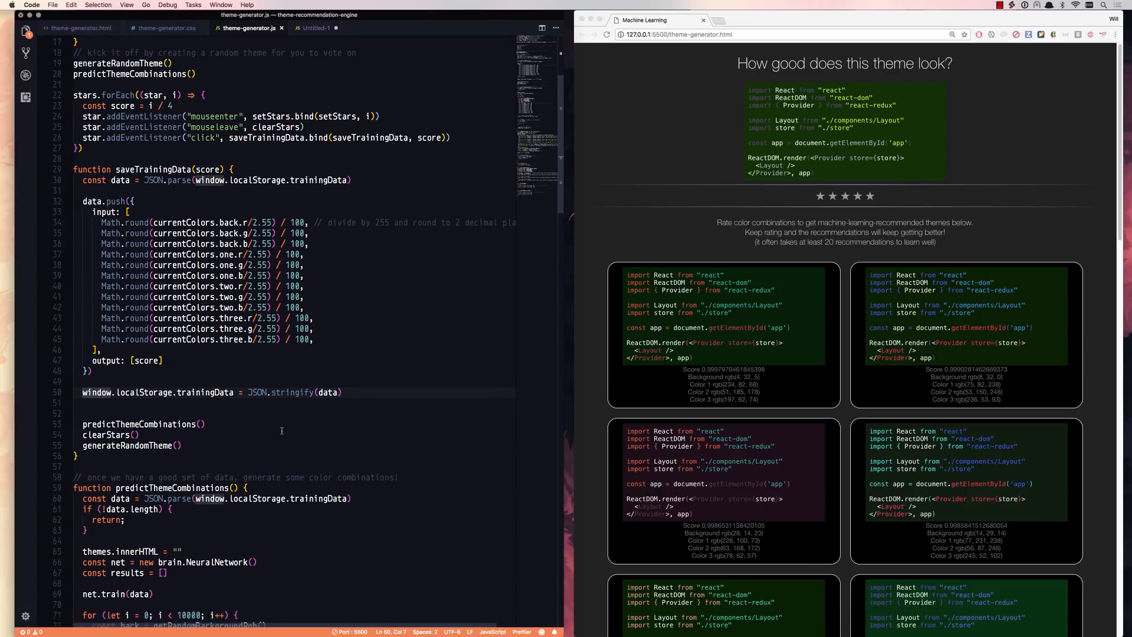
scroll(down, 3)
text(0)
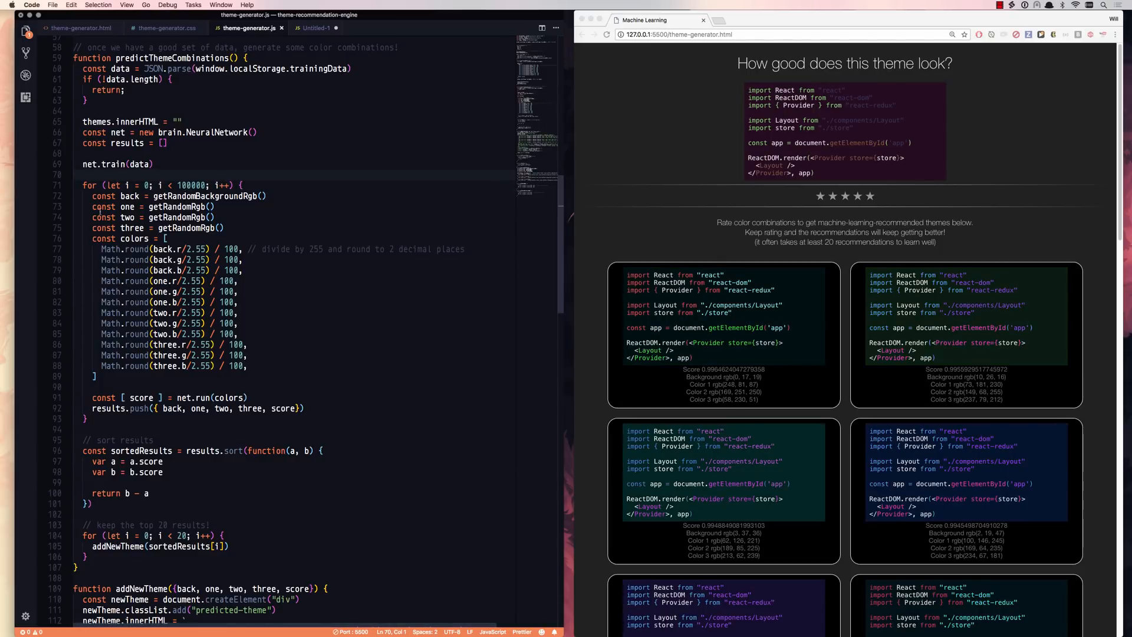
drag(93, 196, 231, 228)
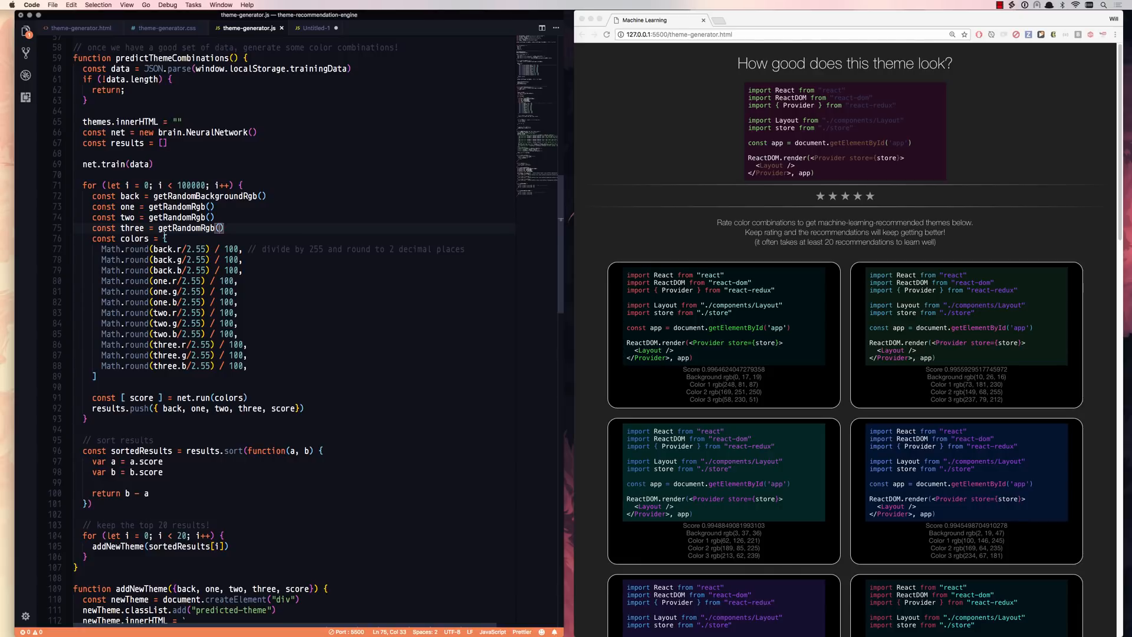
drag(109, 248, 93, 375)
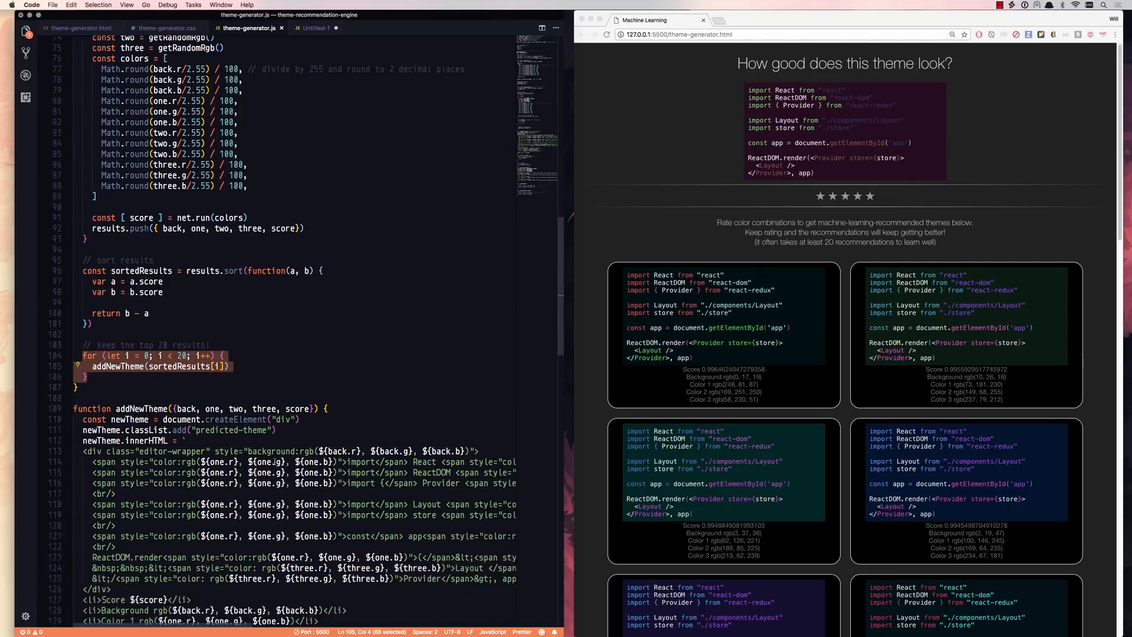
scroll(down, 3)
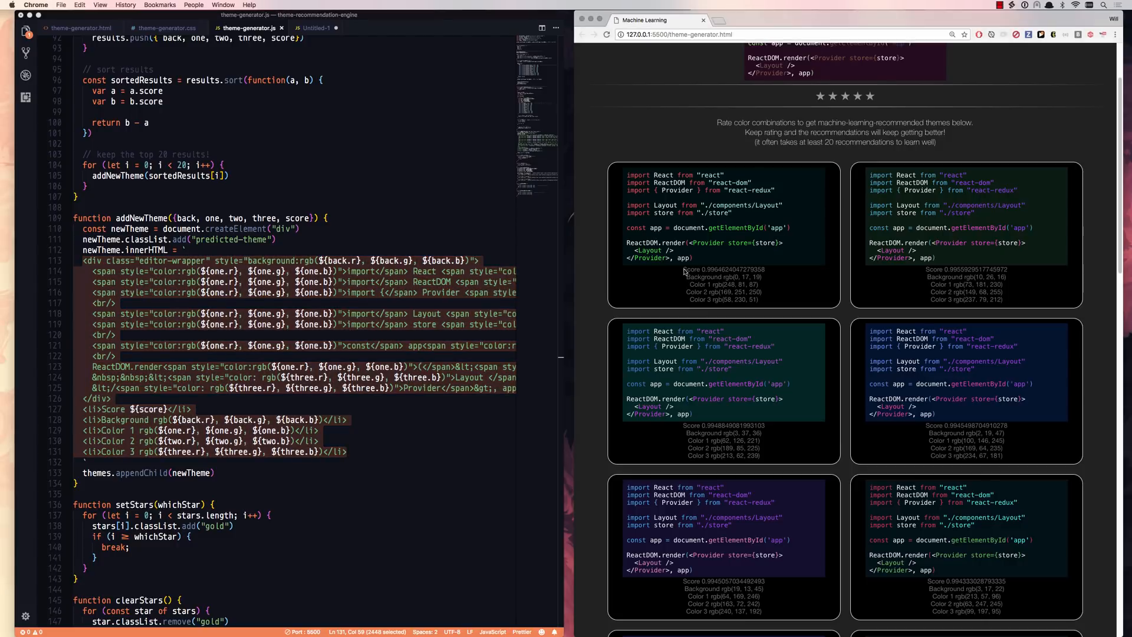
mouse_move(759, 304)
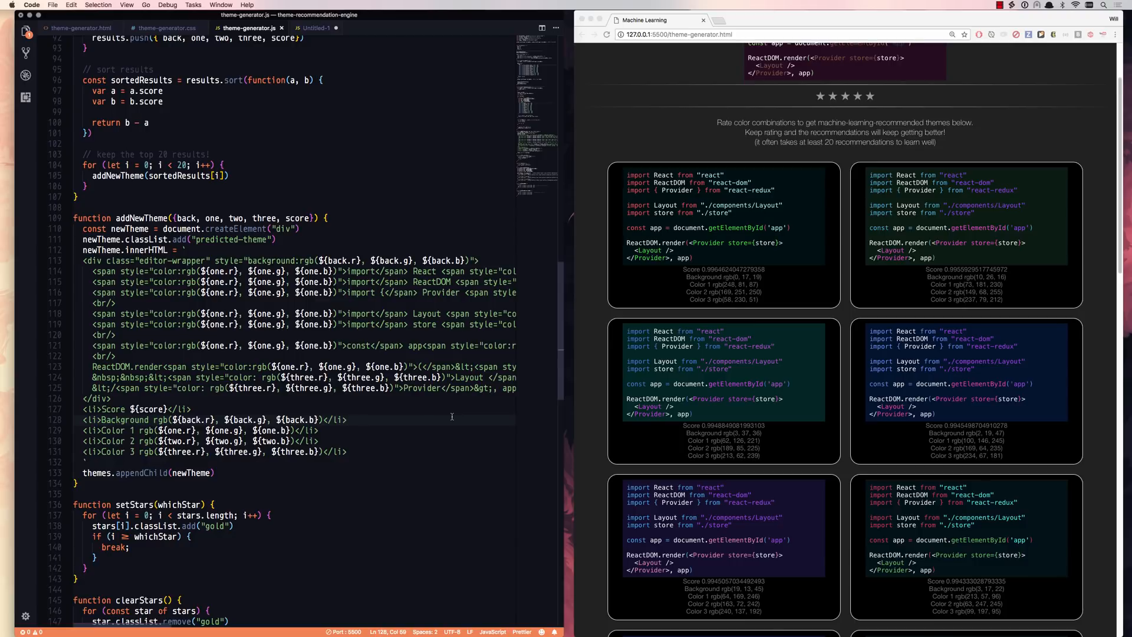
click(346, 420)
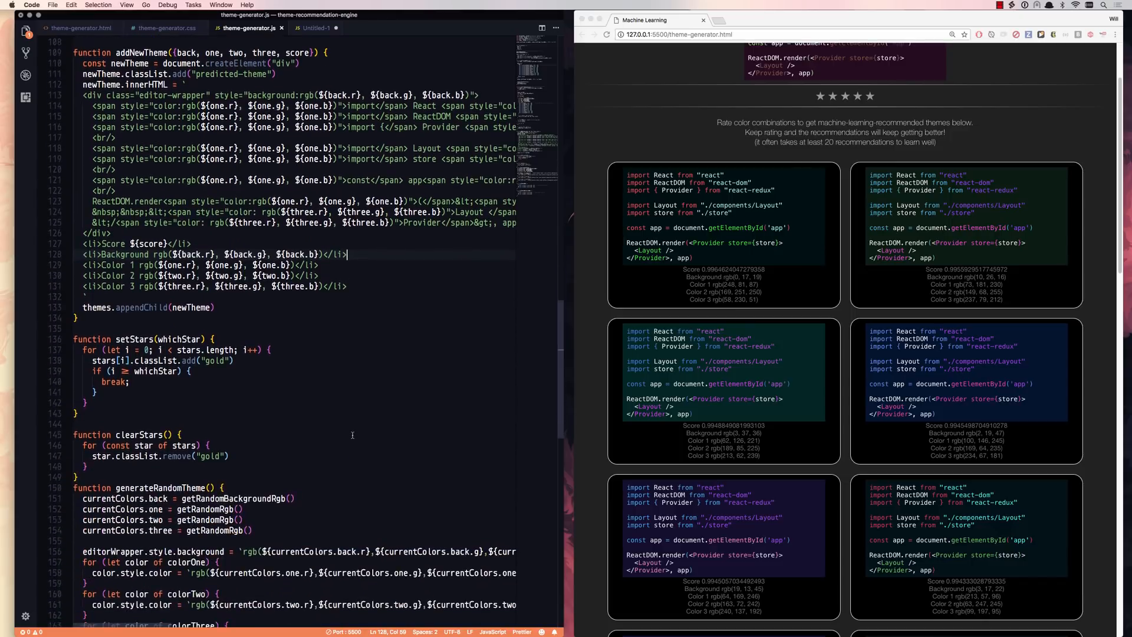
scroll(down, 3)
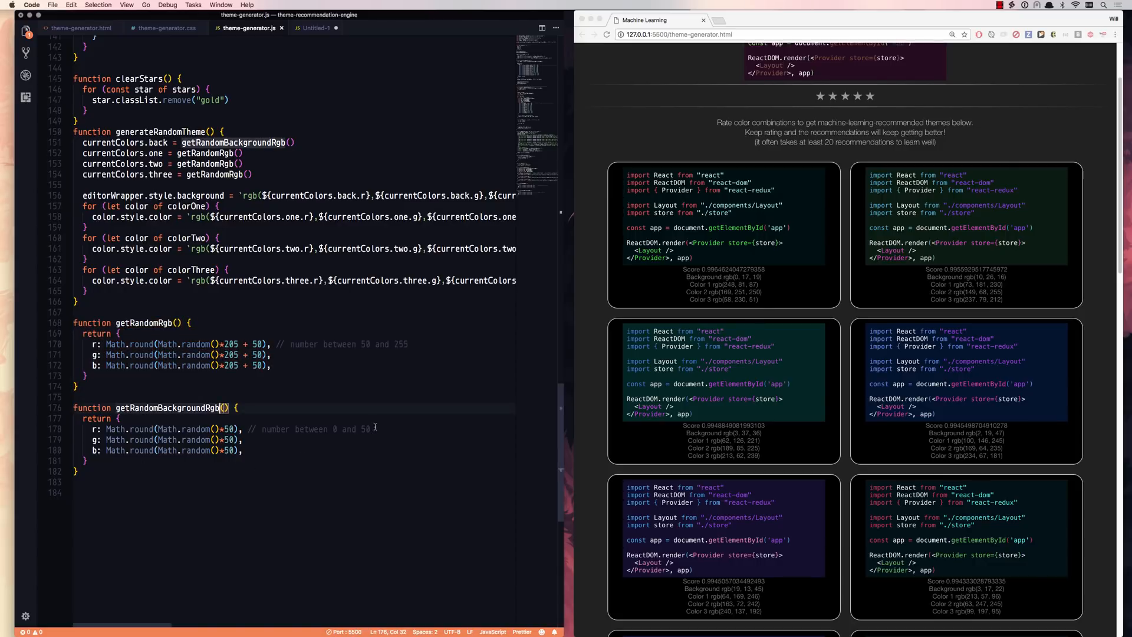
click(262, 428)
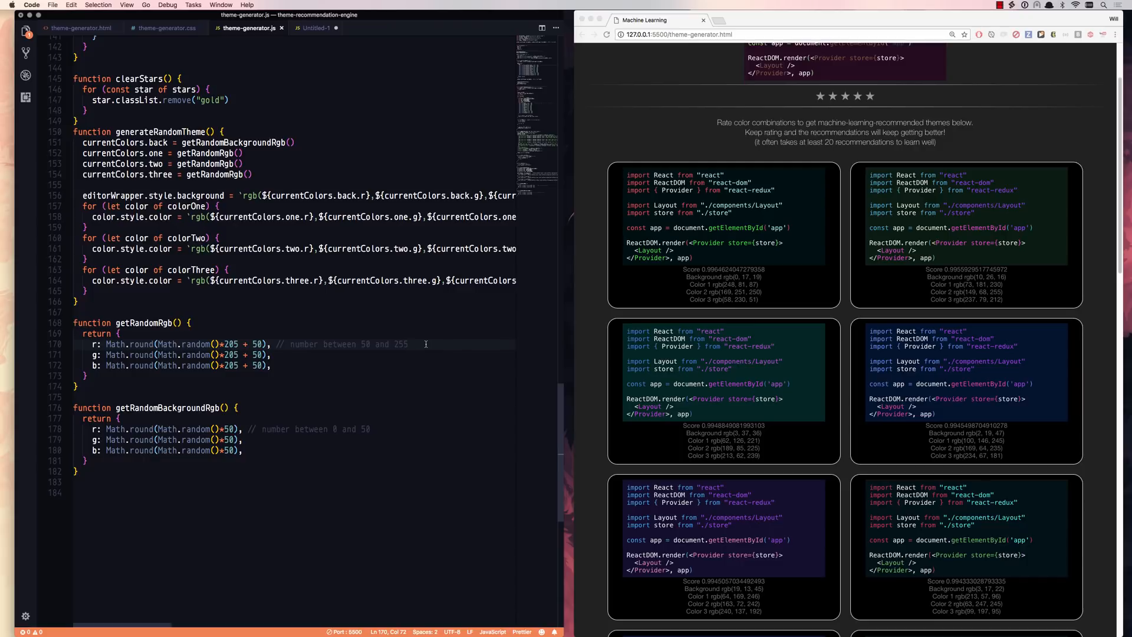
mouse_move(821, 185)
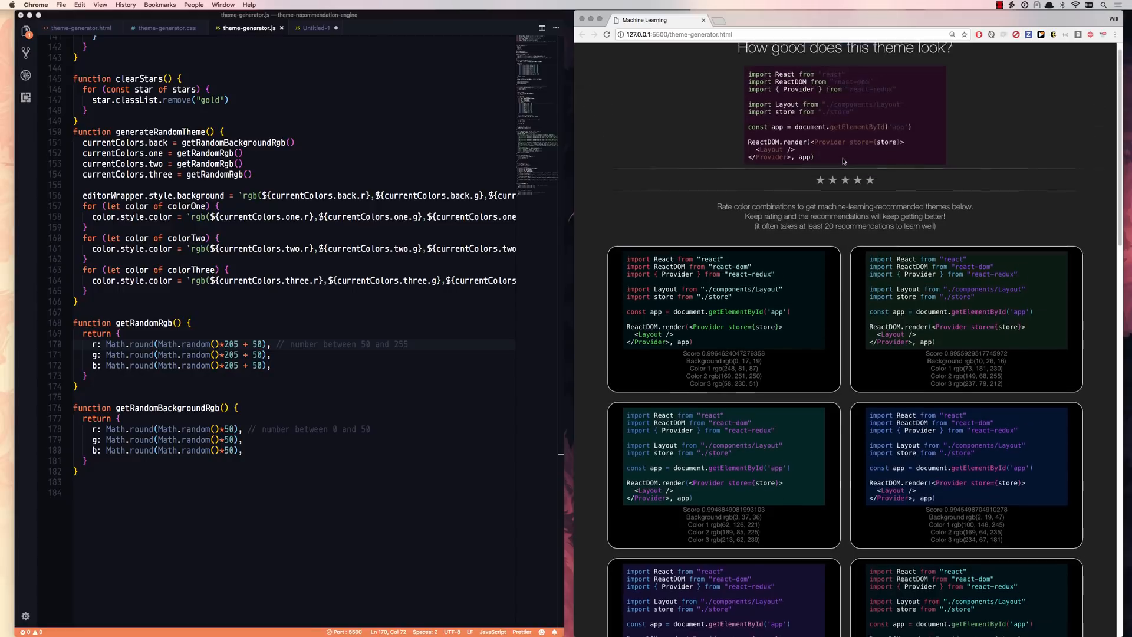
Rate four successive generated themes with stars, refreshing the recommendations each time.
click(832, 196)
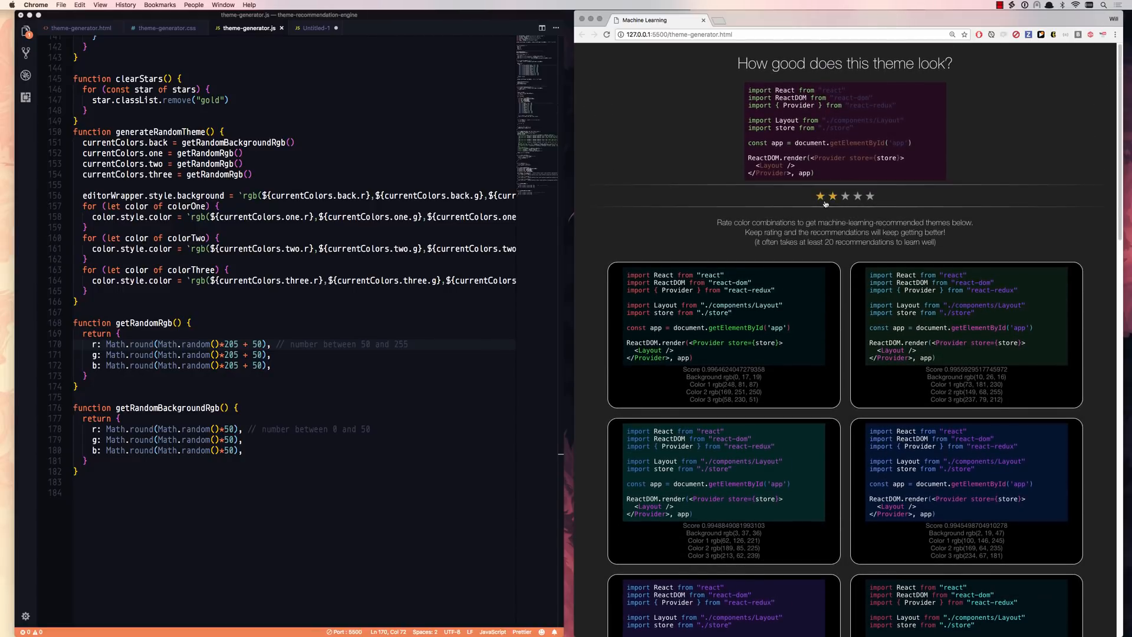
click(820, 196)
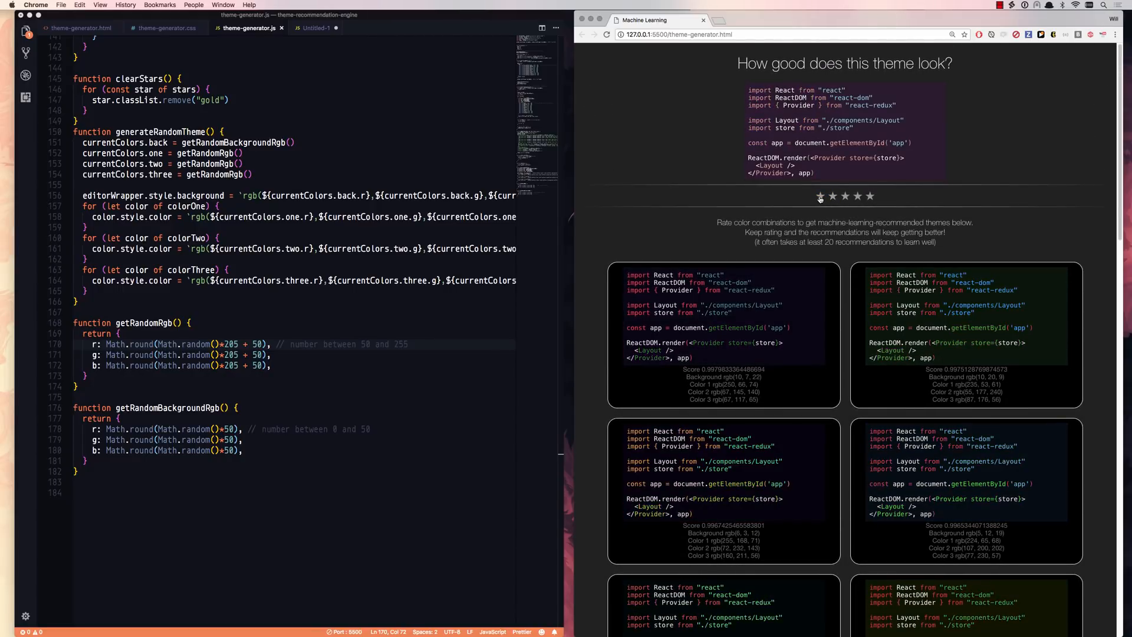
click(819, 197)
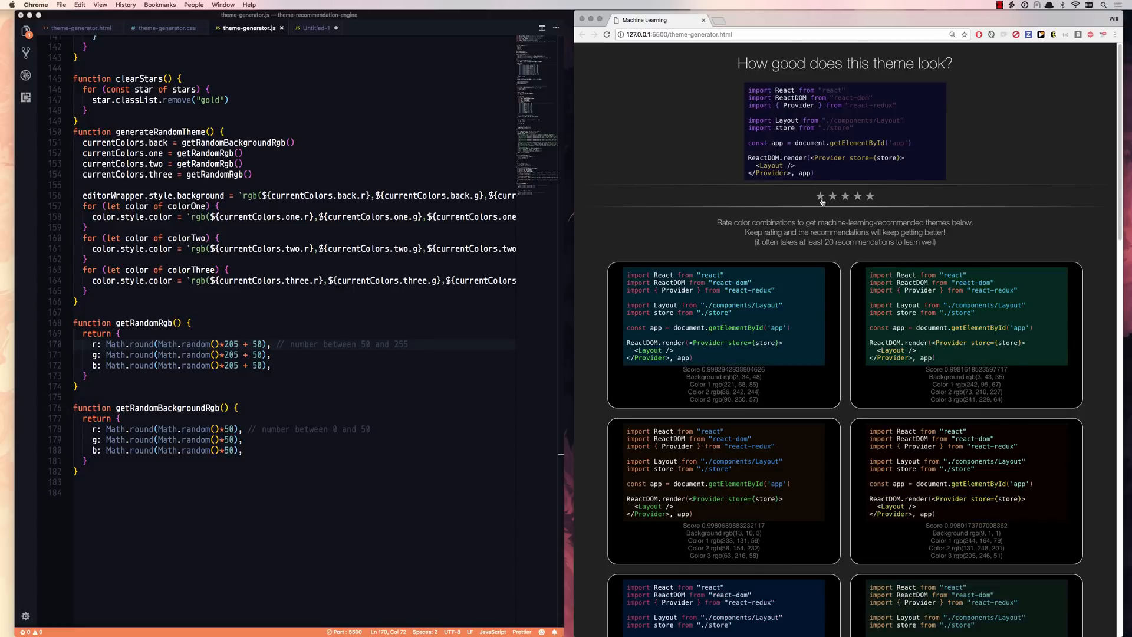
click(869, 197)
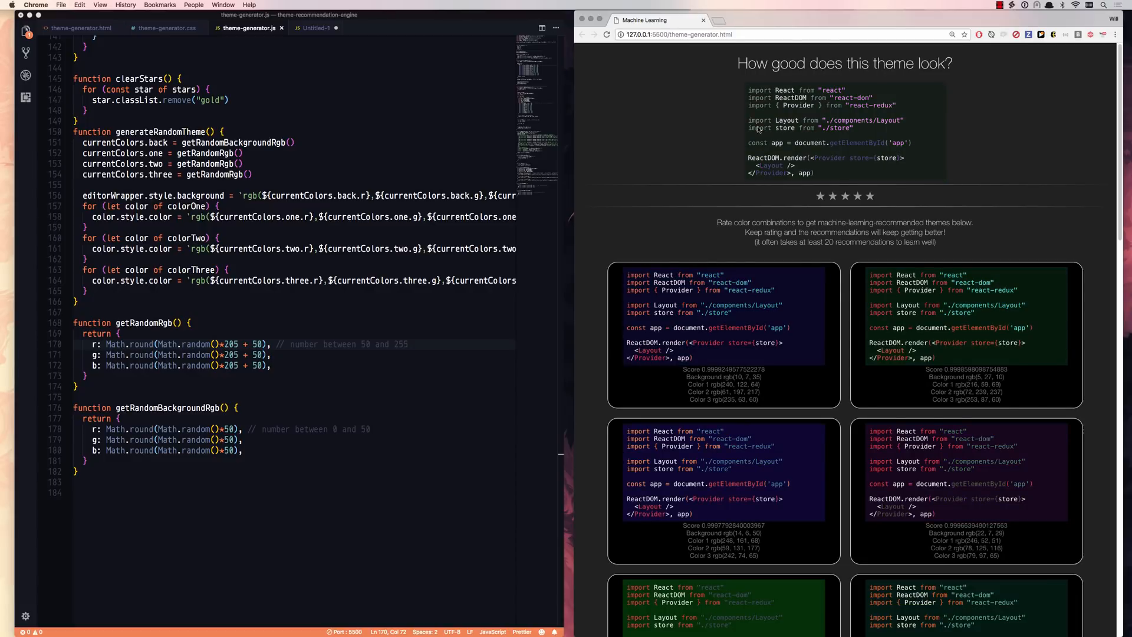
mouse_move(694, 183)
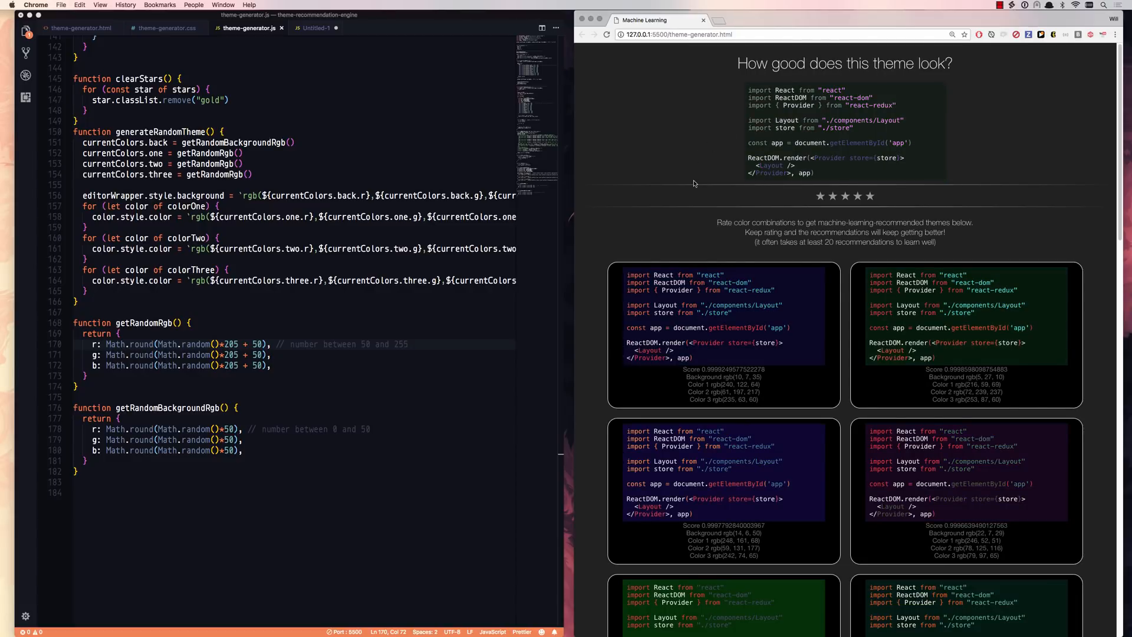